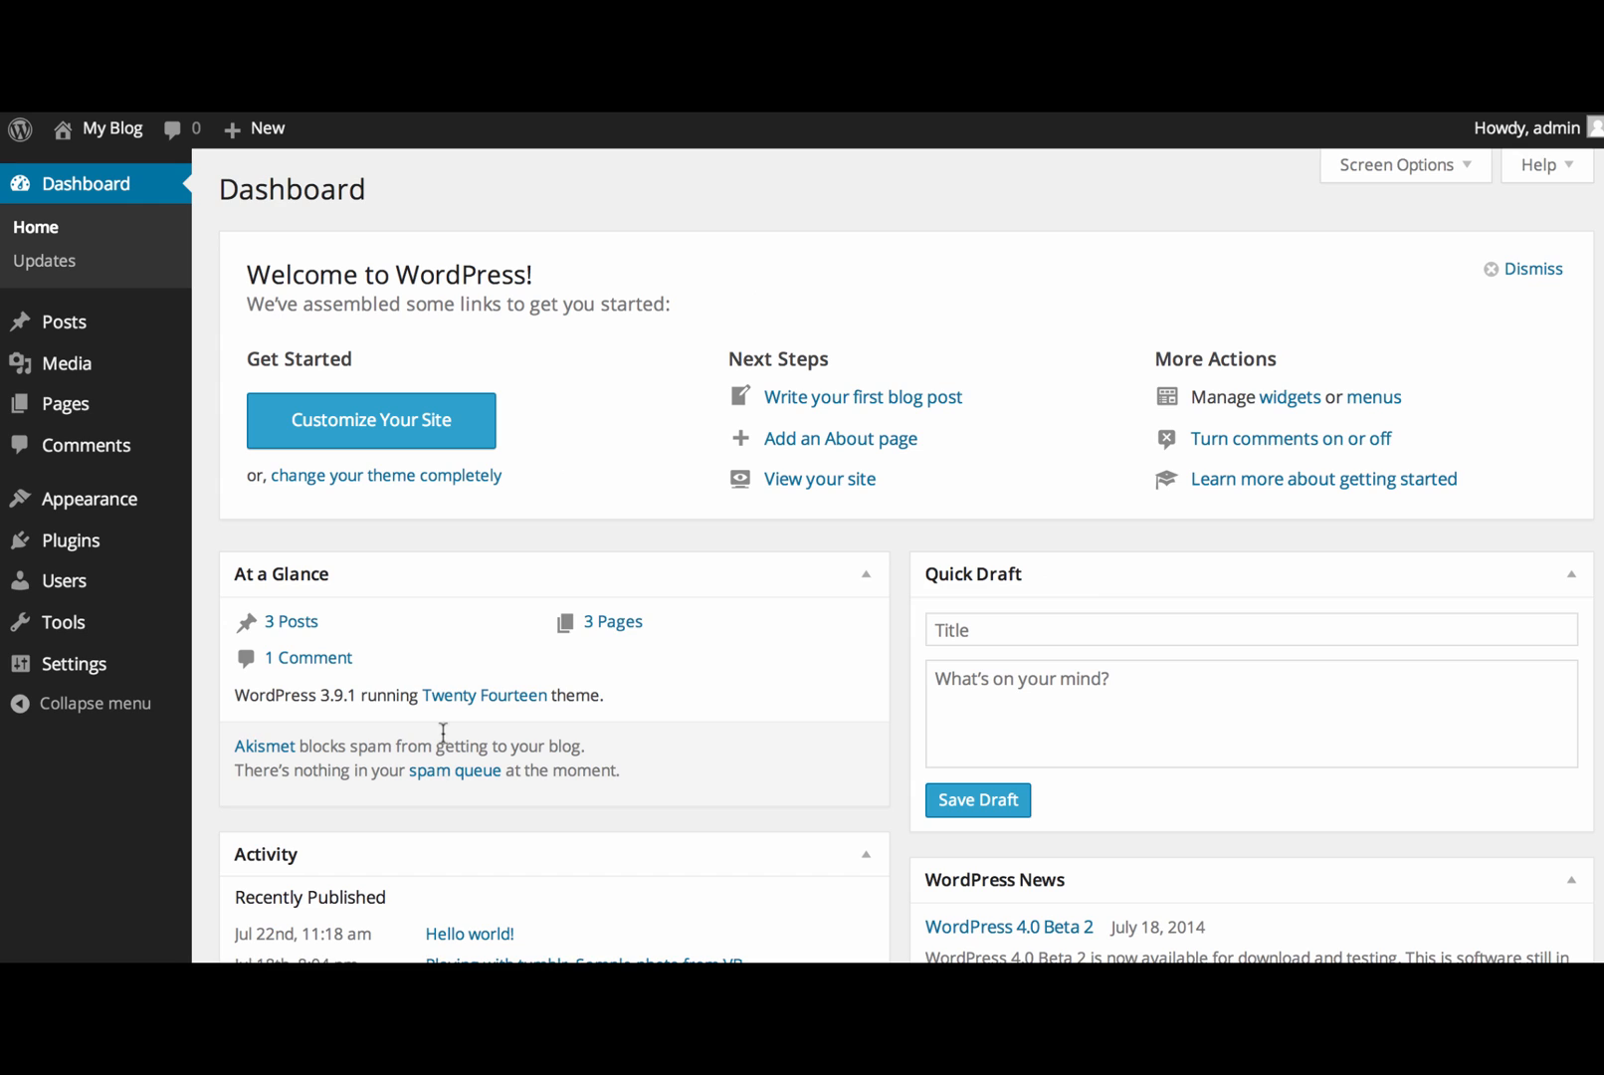
pyautogui.moveTo(64, 581)
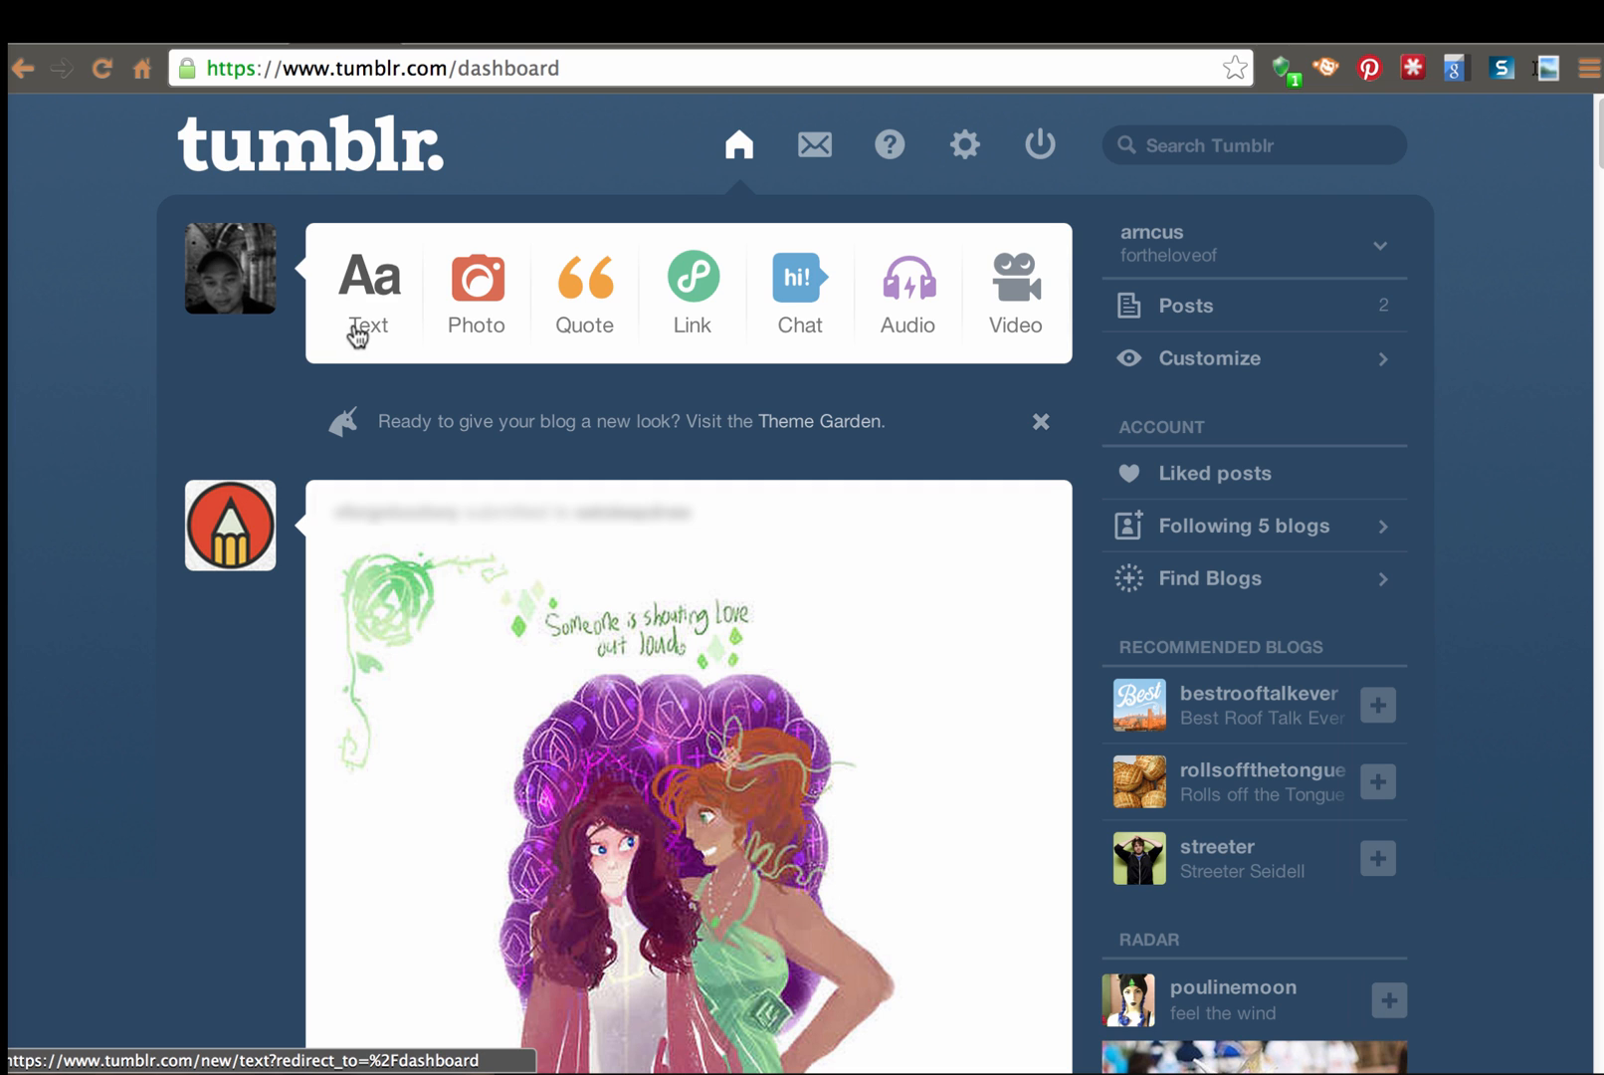
pyautogui.moveTo(961, 144)
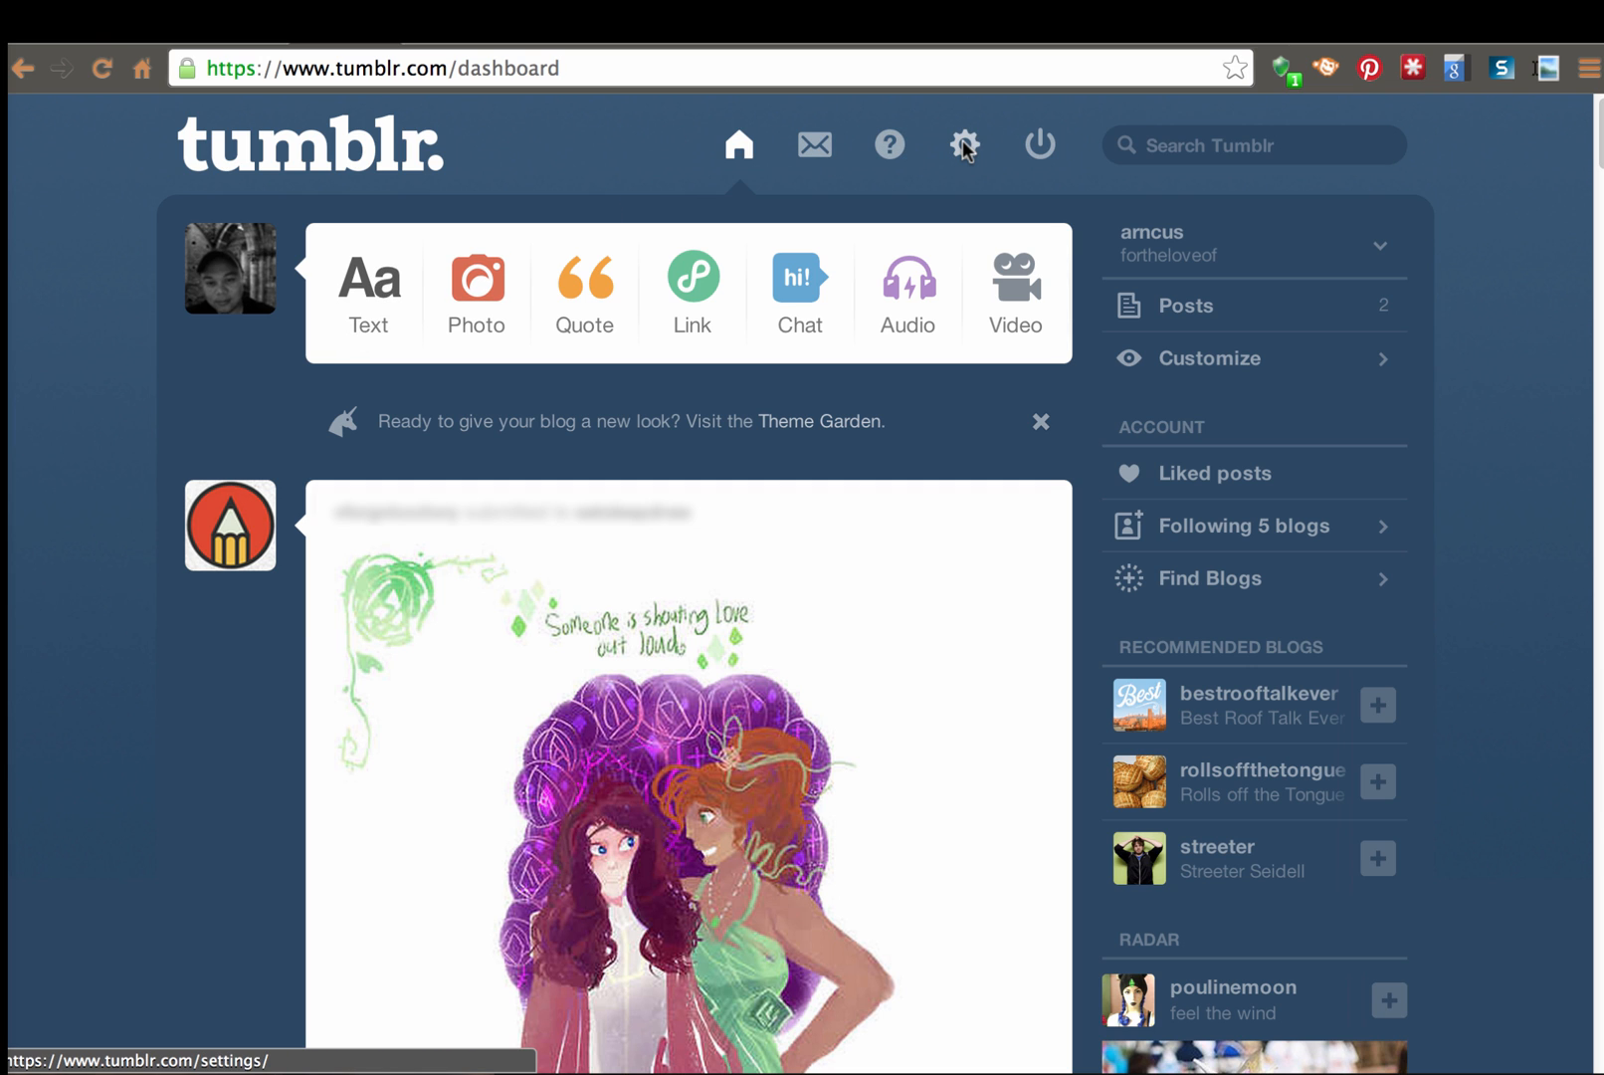
# Go from Tumblr's settings and Apps section to the Register an application page.
pyautogui.click(961, 145)
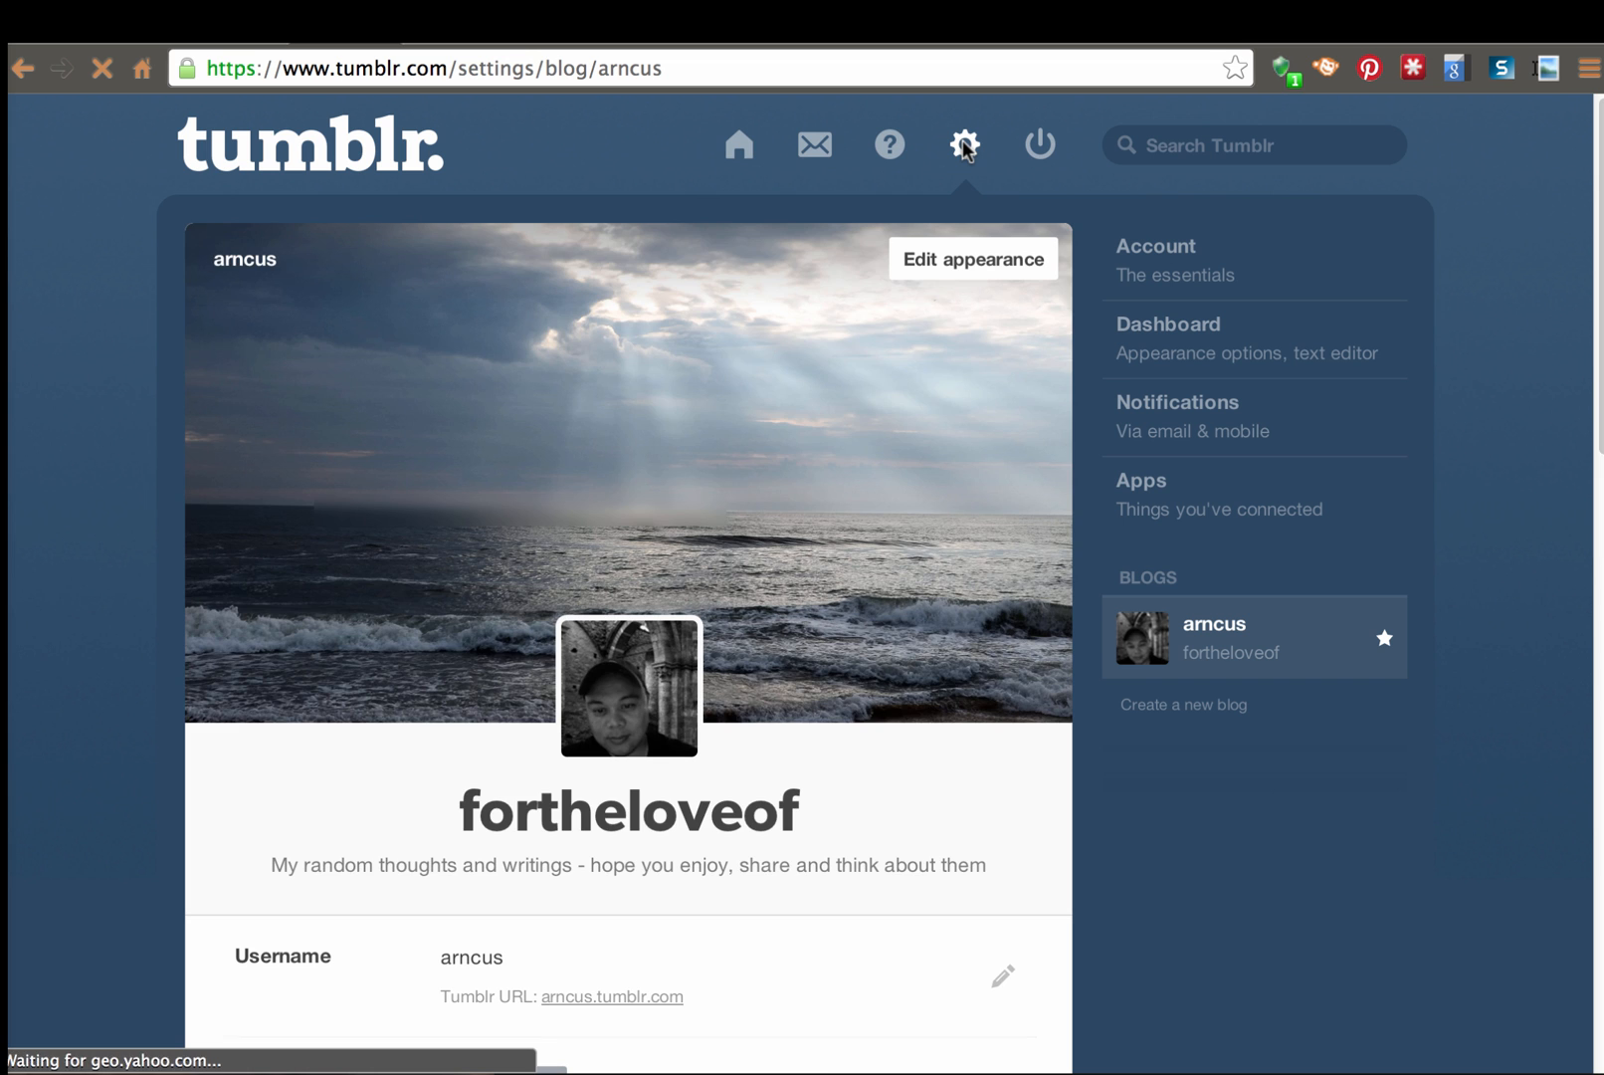
pyautogui.scroll(-3)
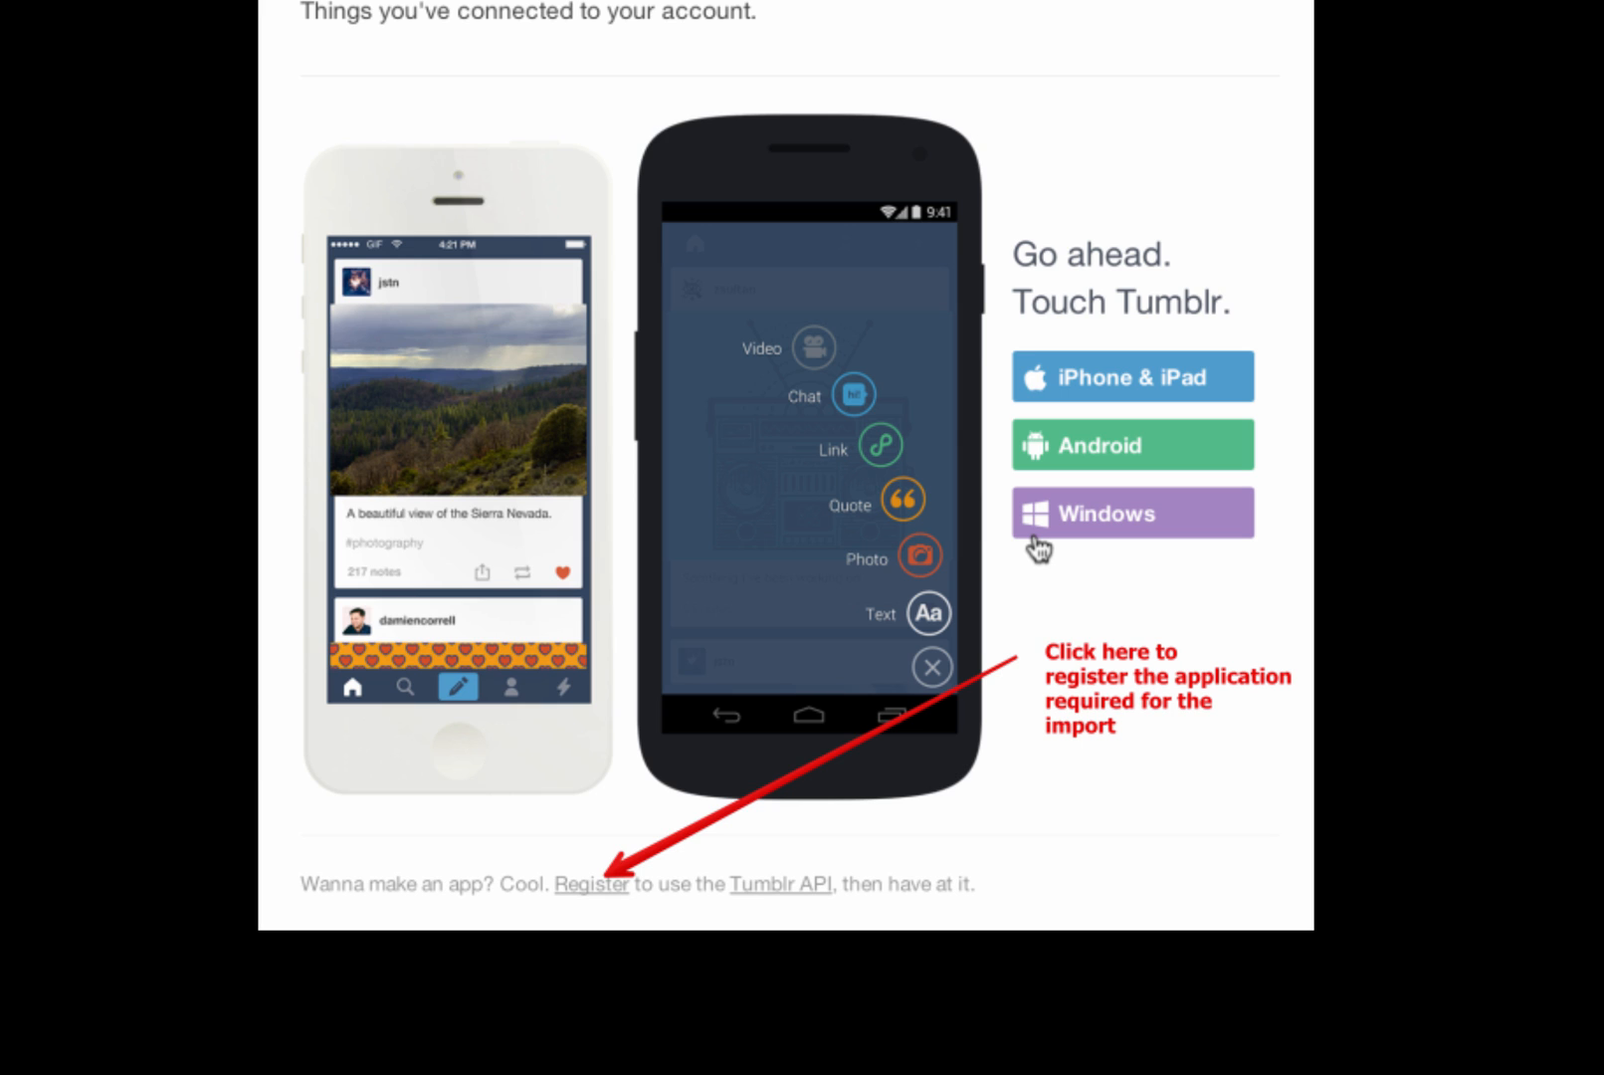
pyautogui.click(591, 882)
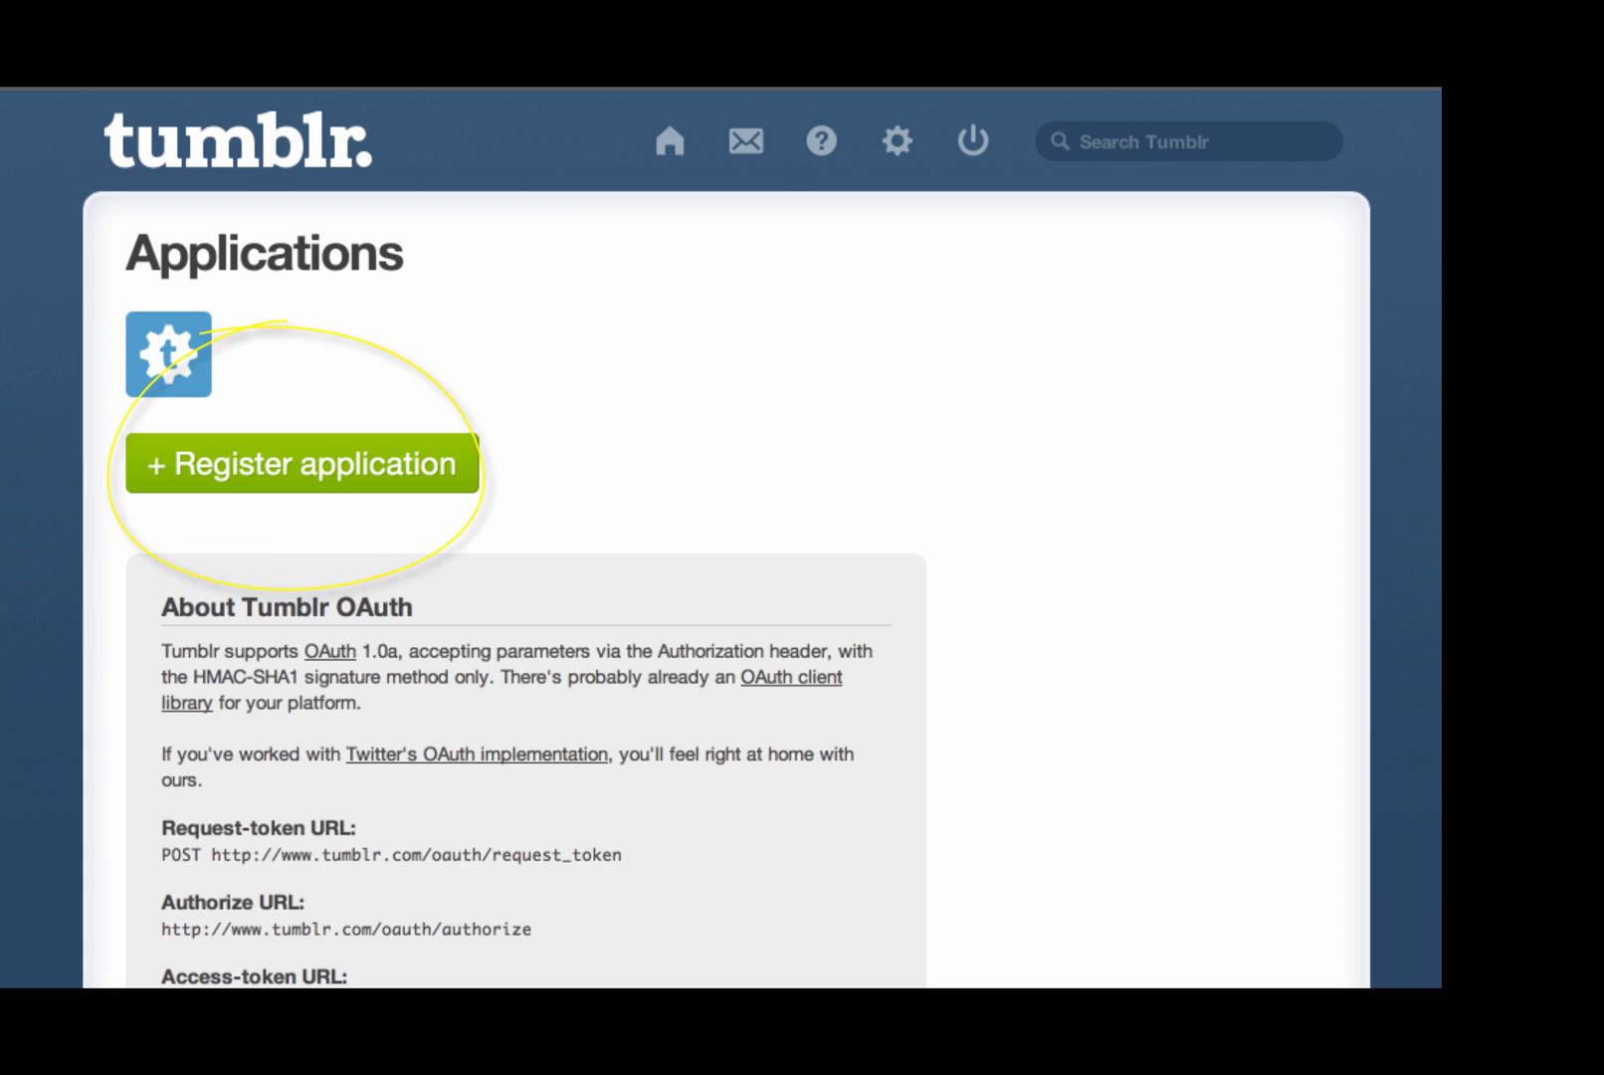
# Register the tumblr-migrate application, checking the importer's required URL before submitting.
pyautogui.click(301, 463)
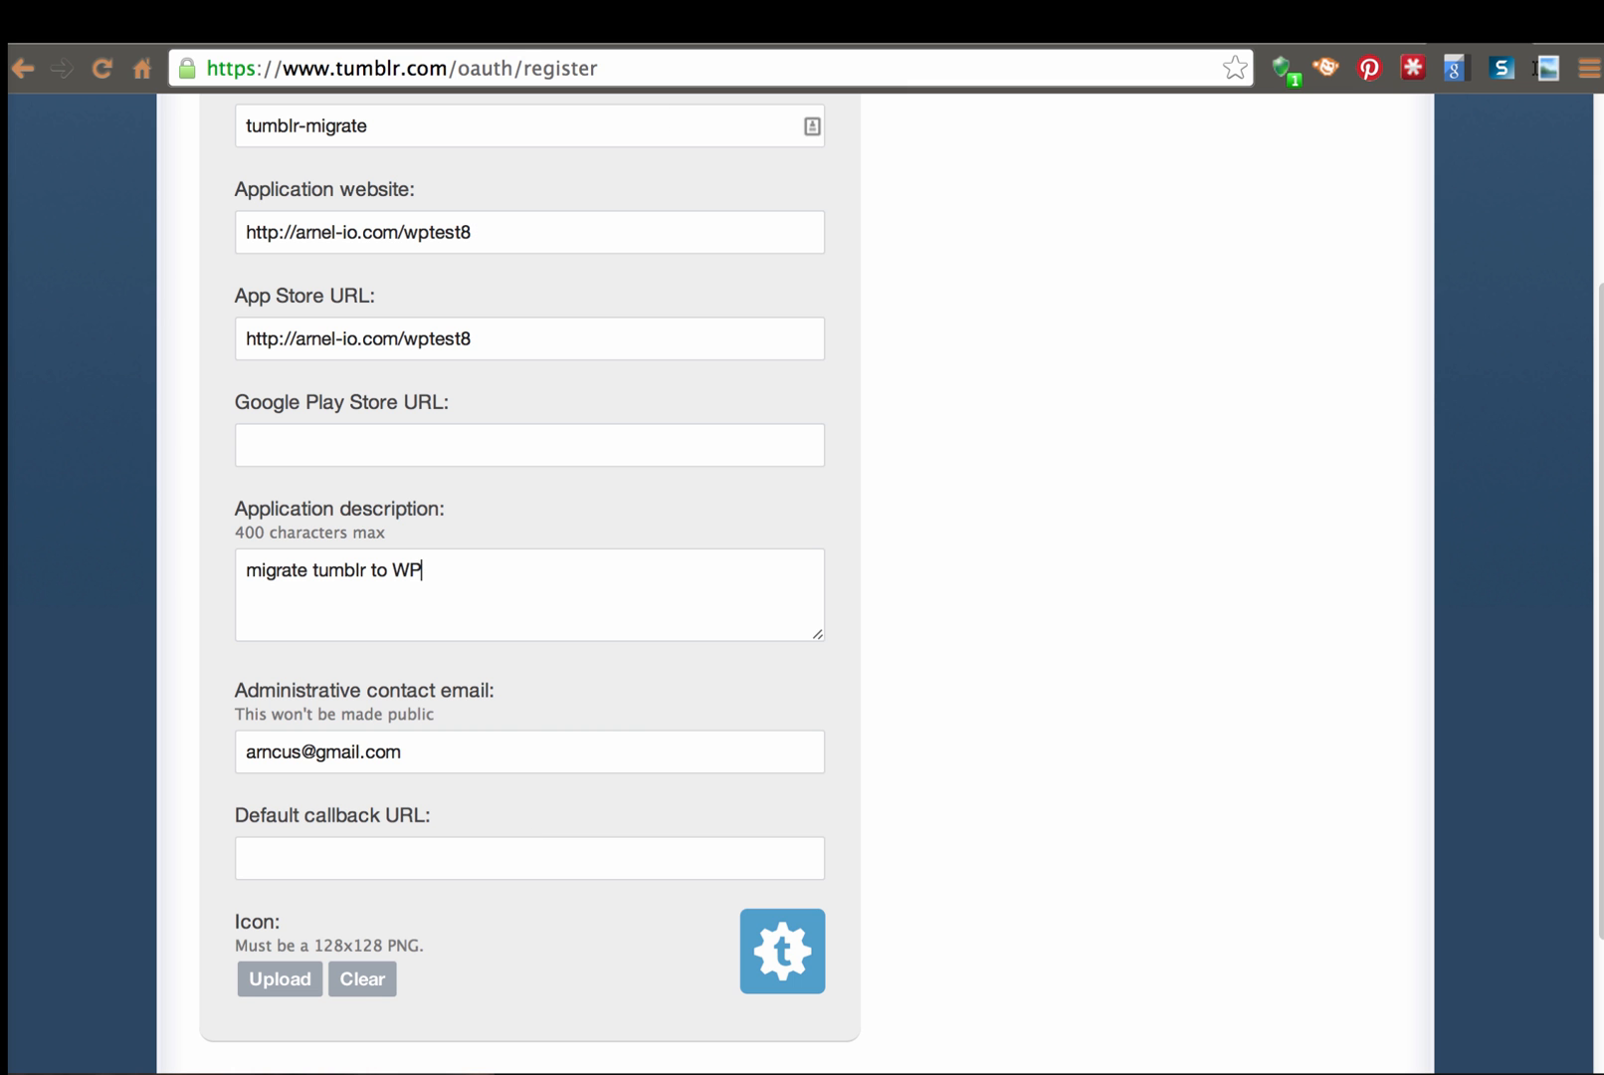
pyautogui.click(22, 67)
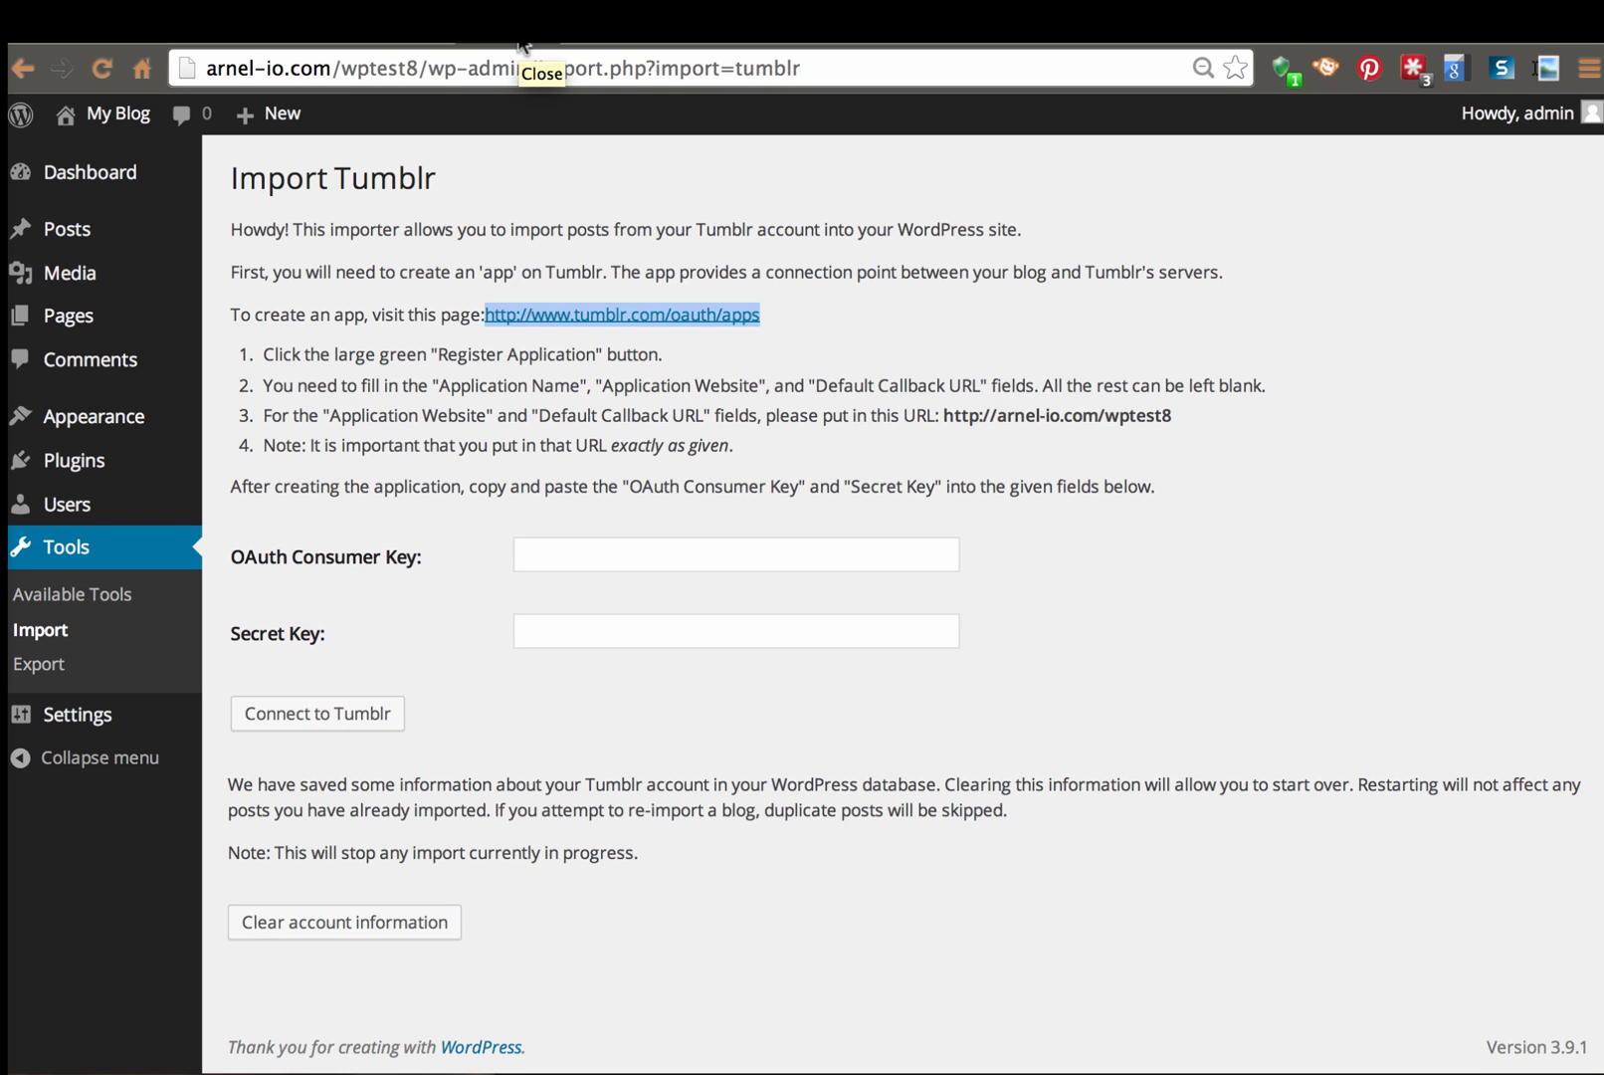
pyautogui.moveTo(707, 408)
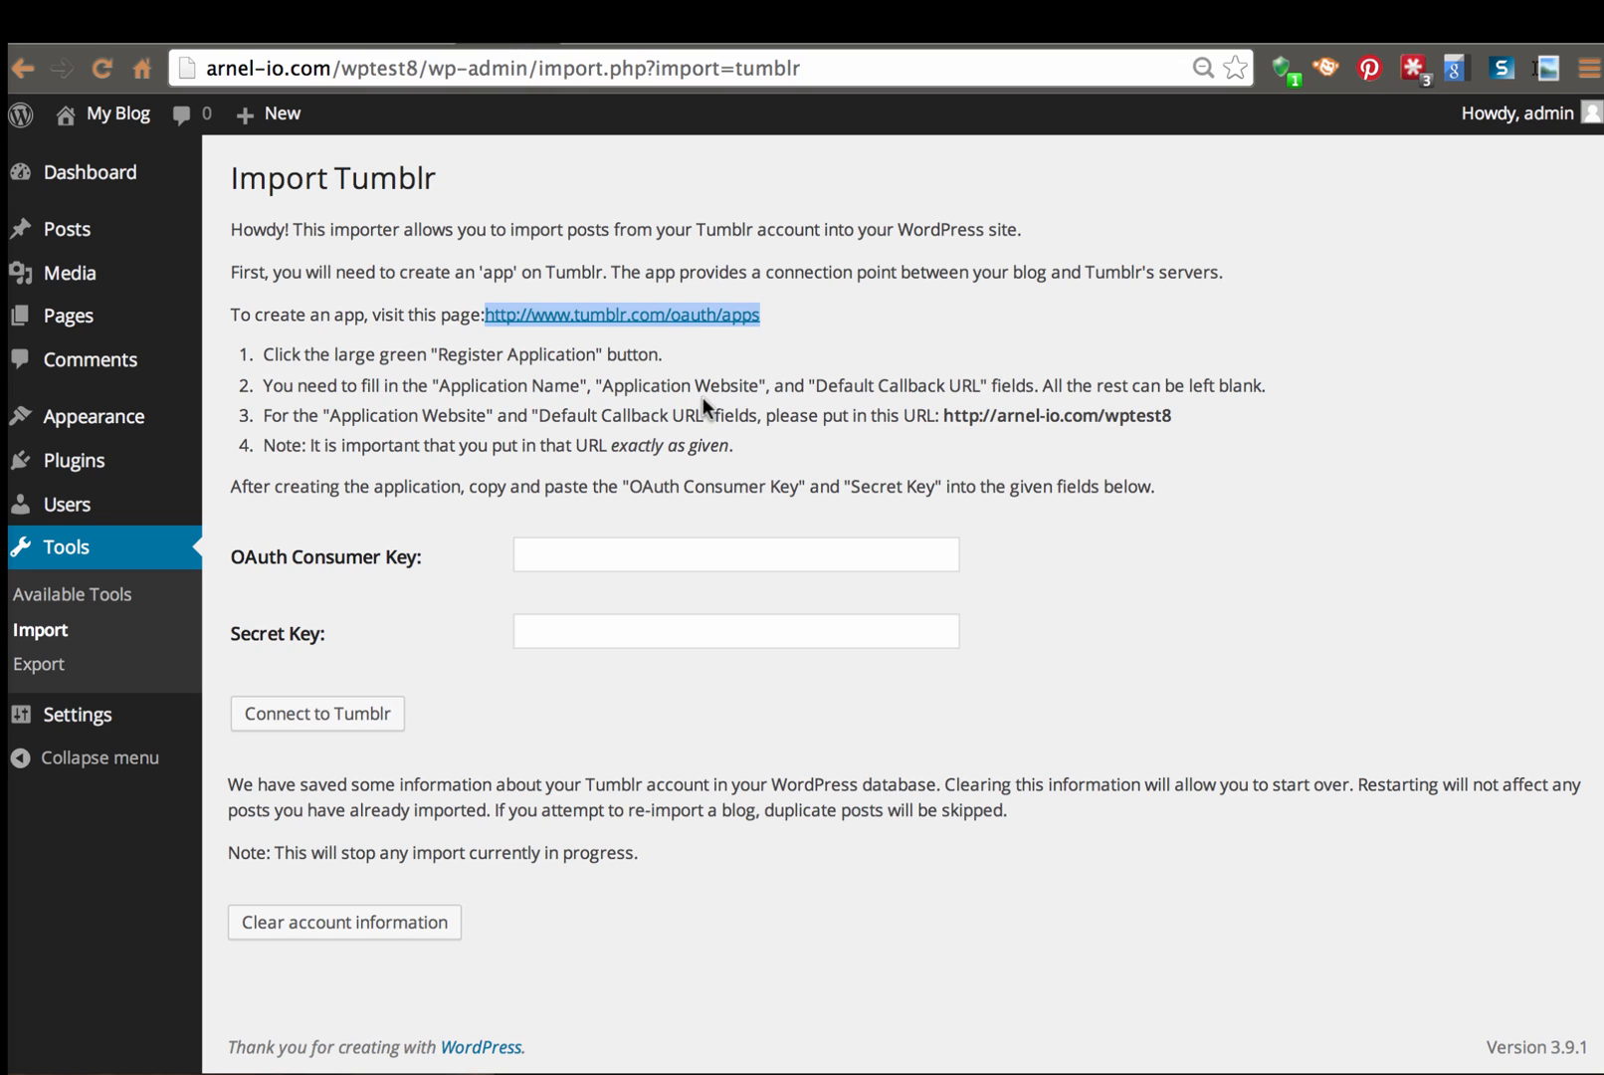
pyautogui.moveTo(701, 397)
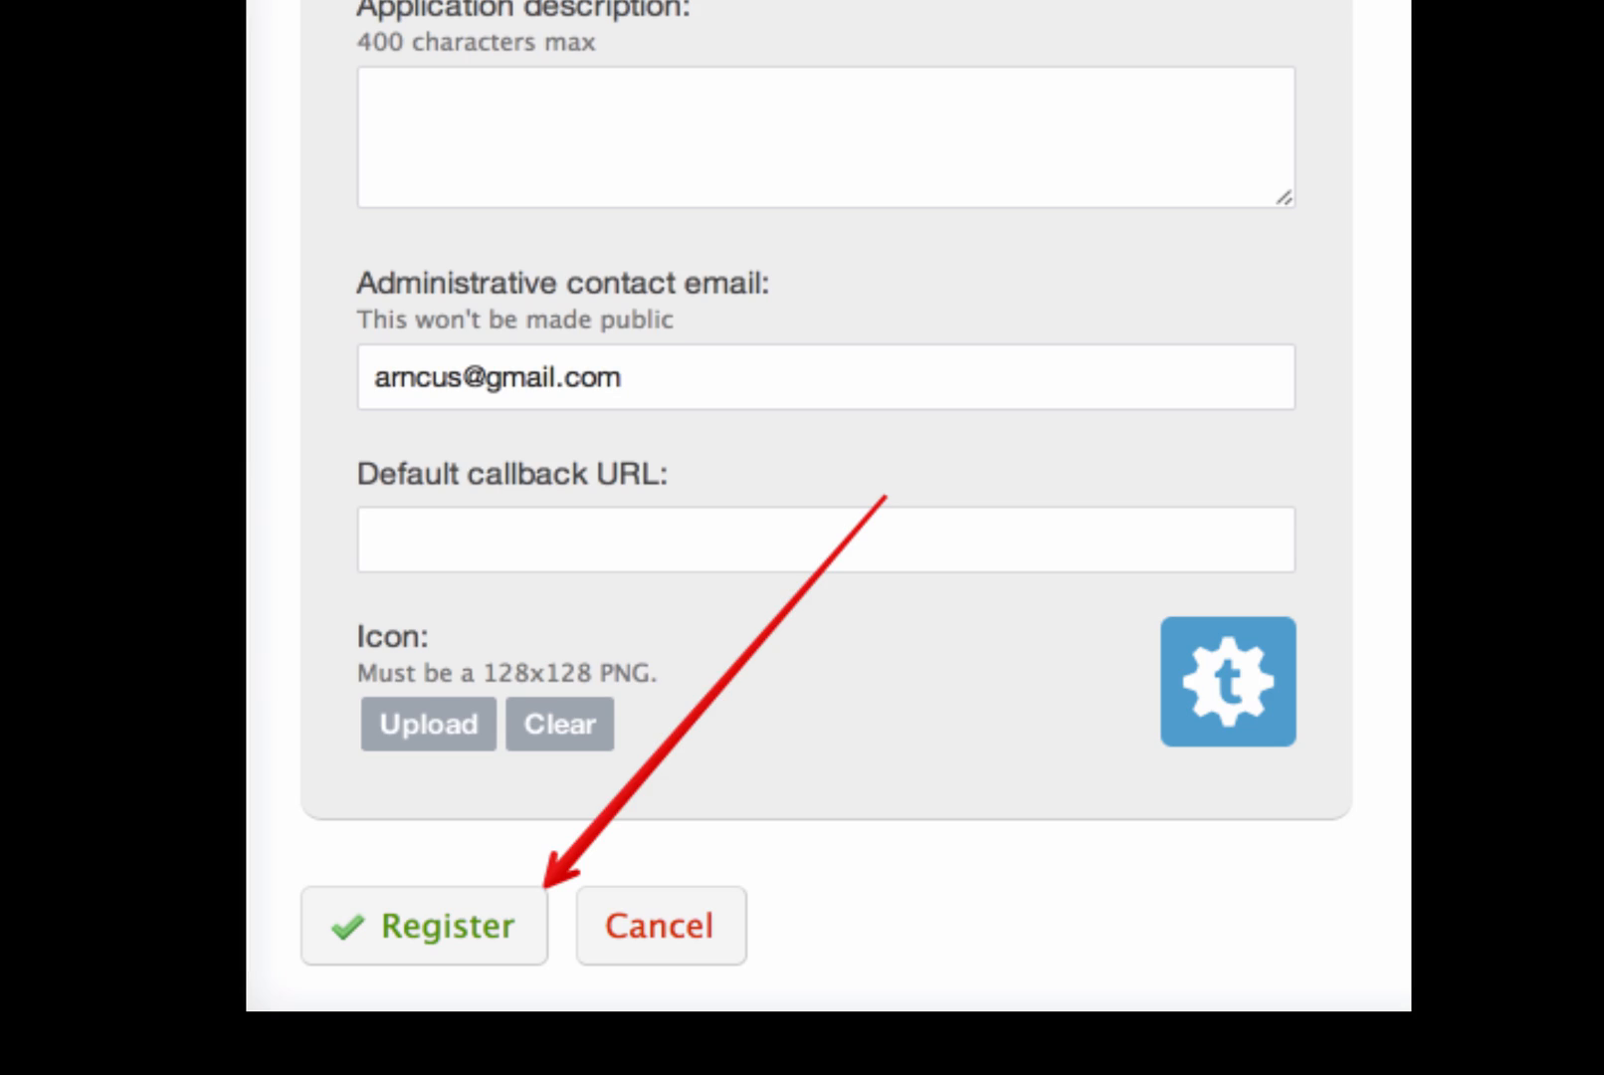
pyautogui.click(424, 925)
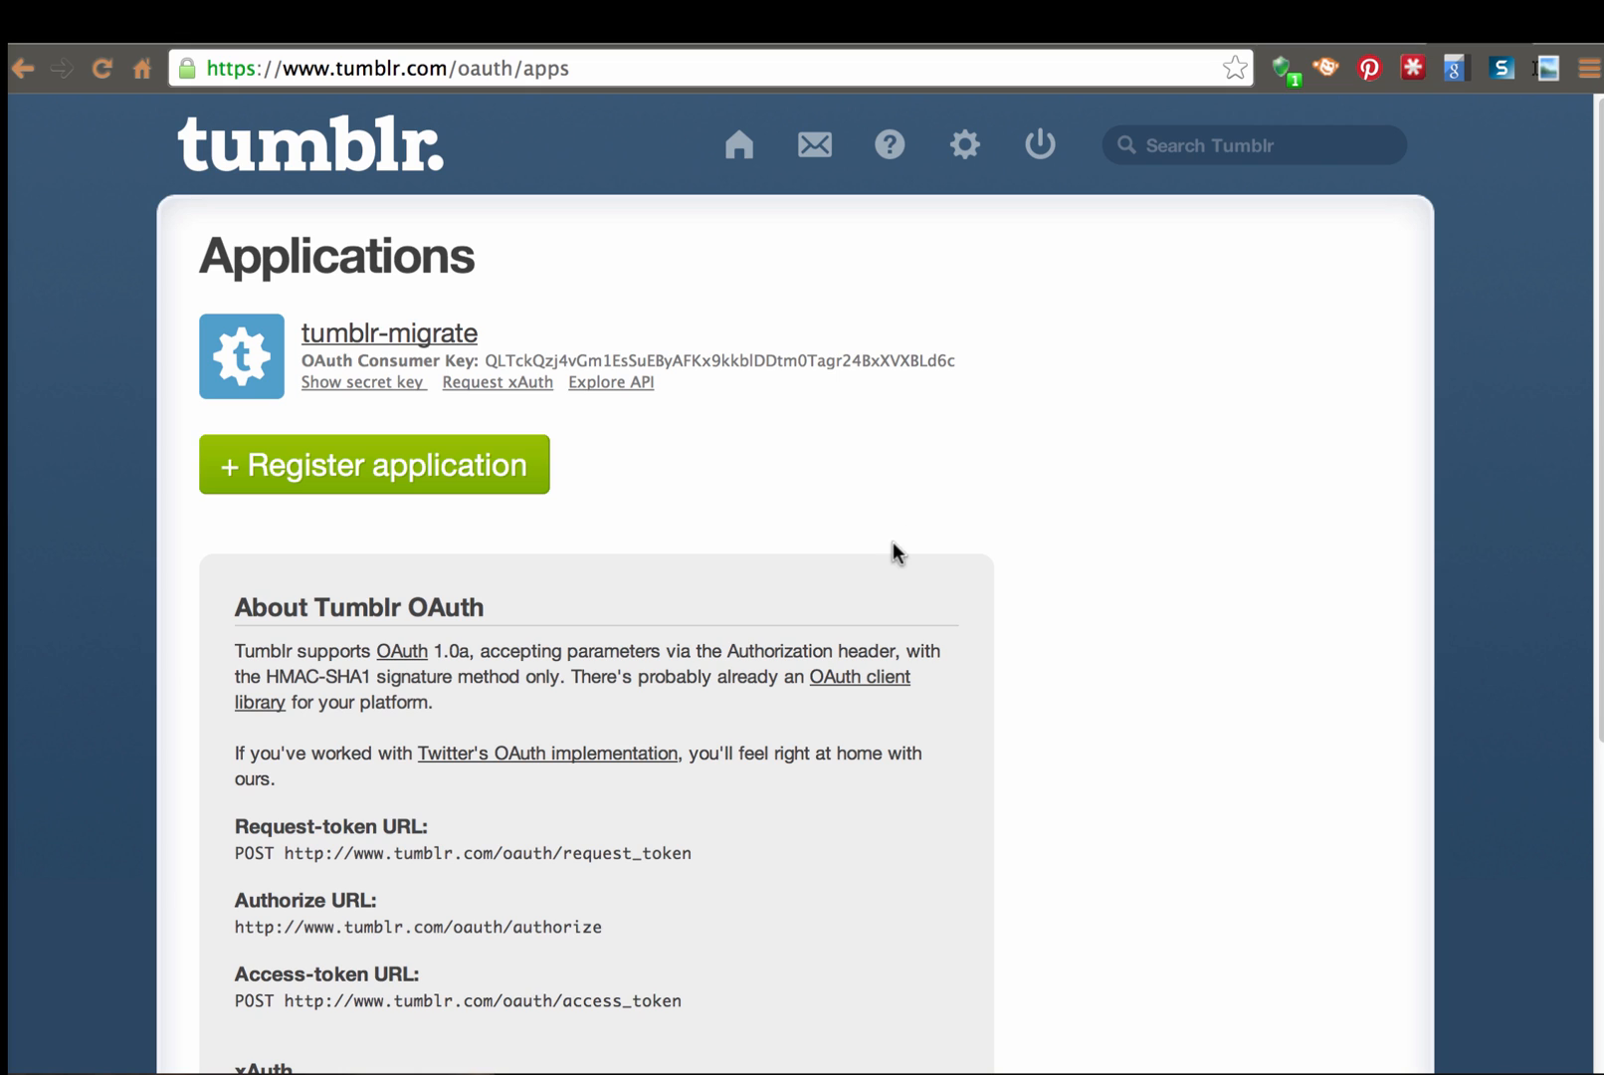
pyautogui.moveTo(956, 517)
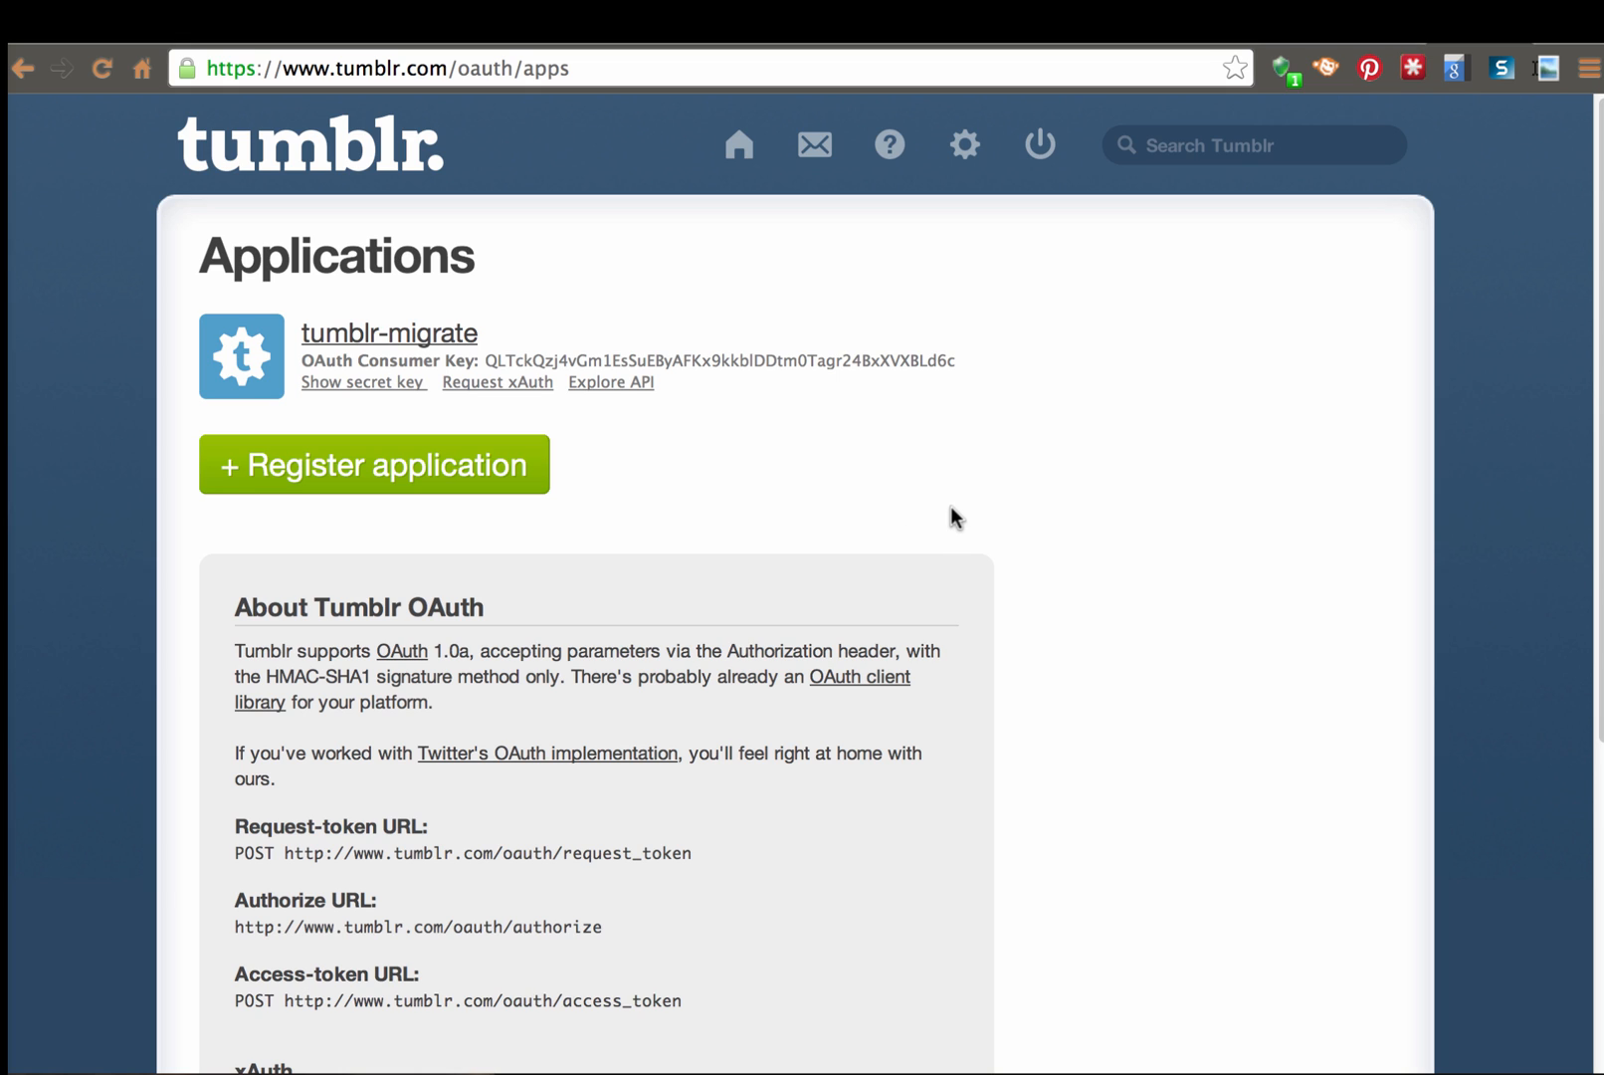
pyautogui.moveTo(961, 369)
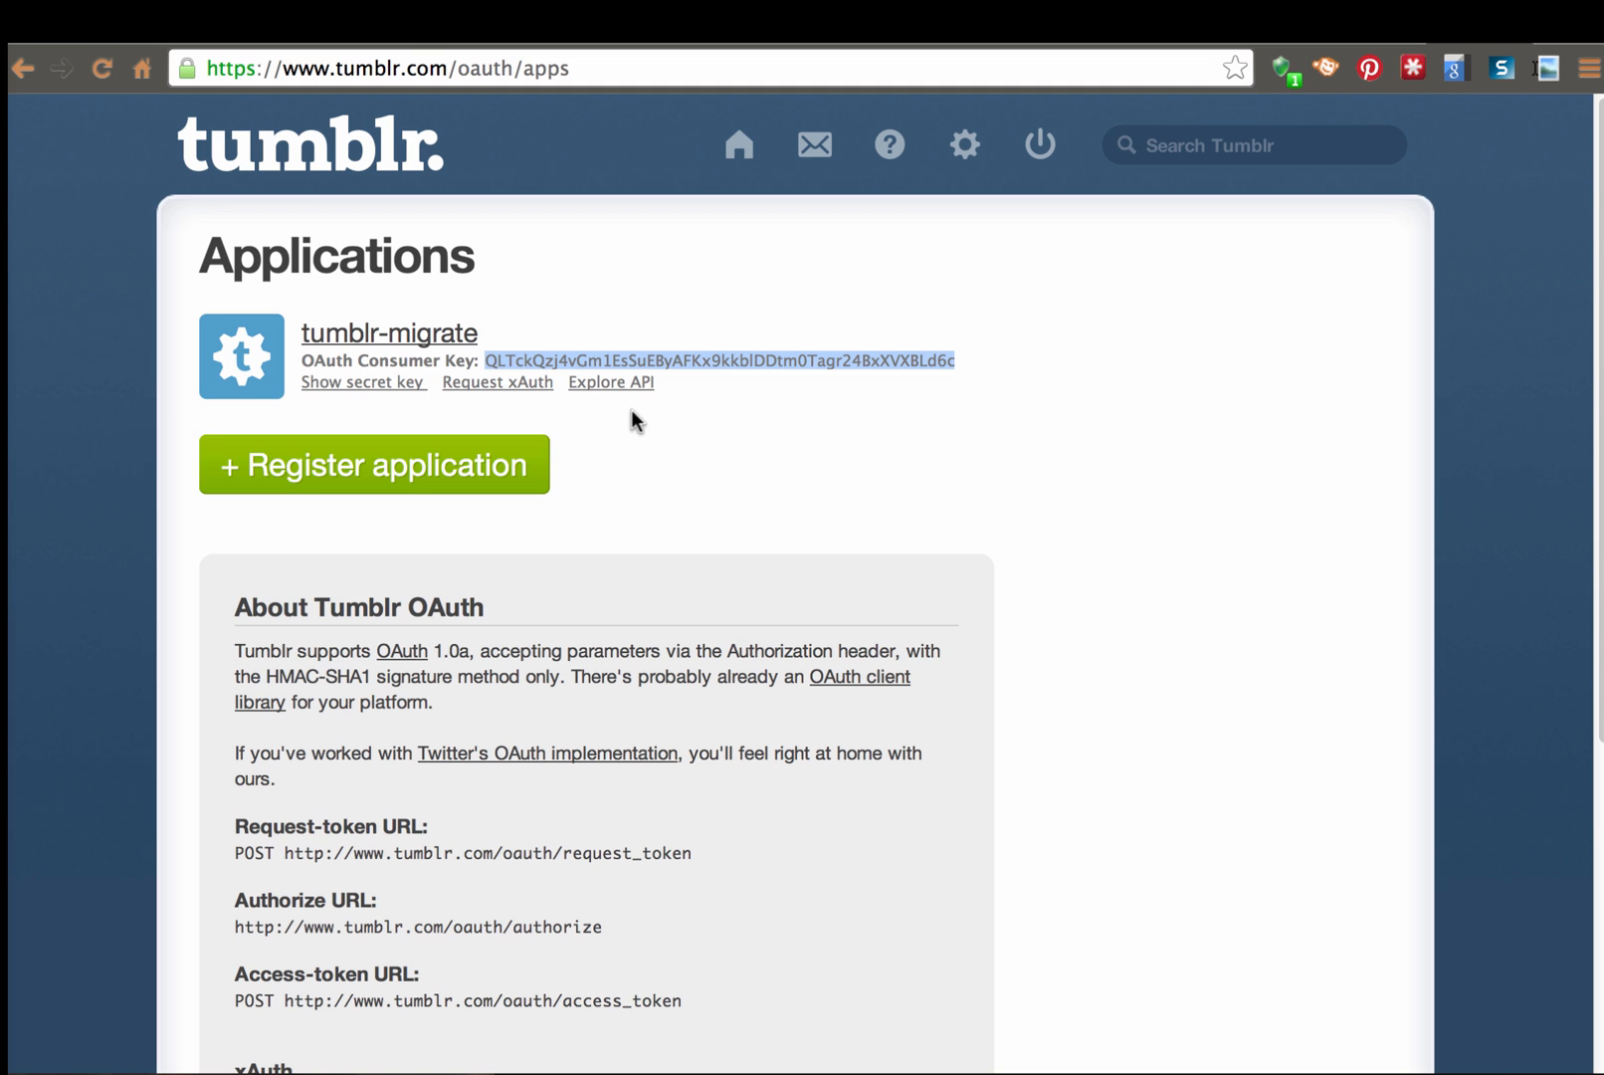
pyautogui.moveTo(268, 48)
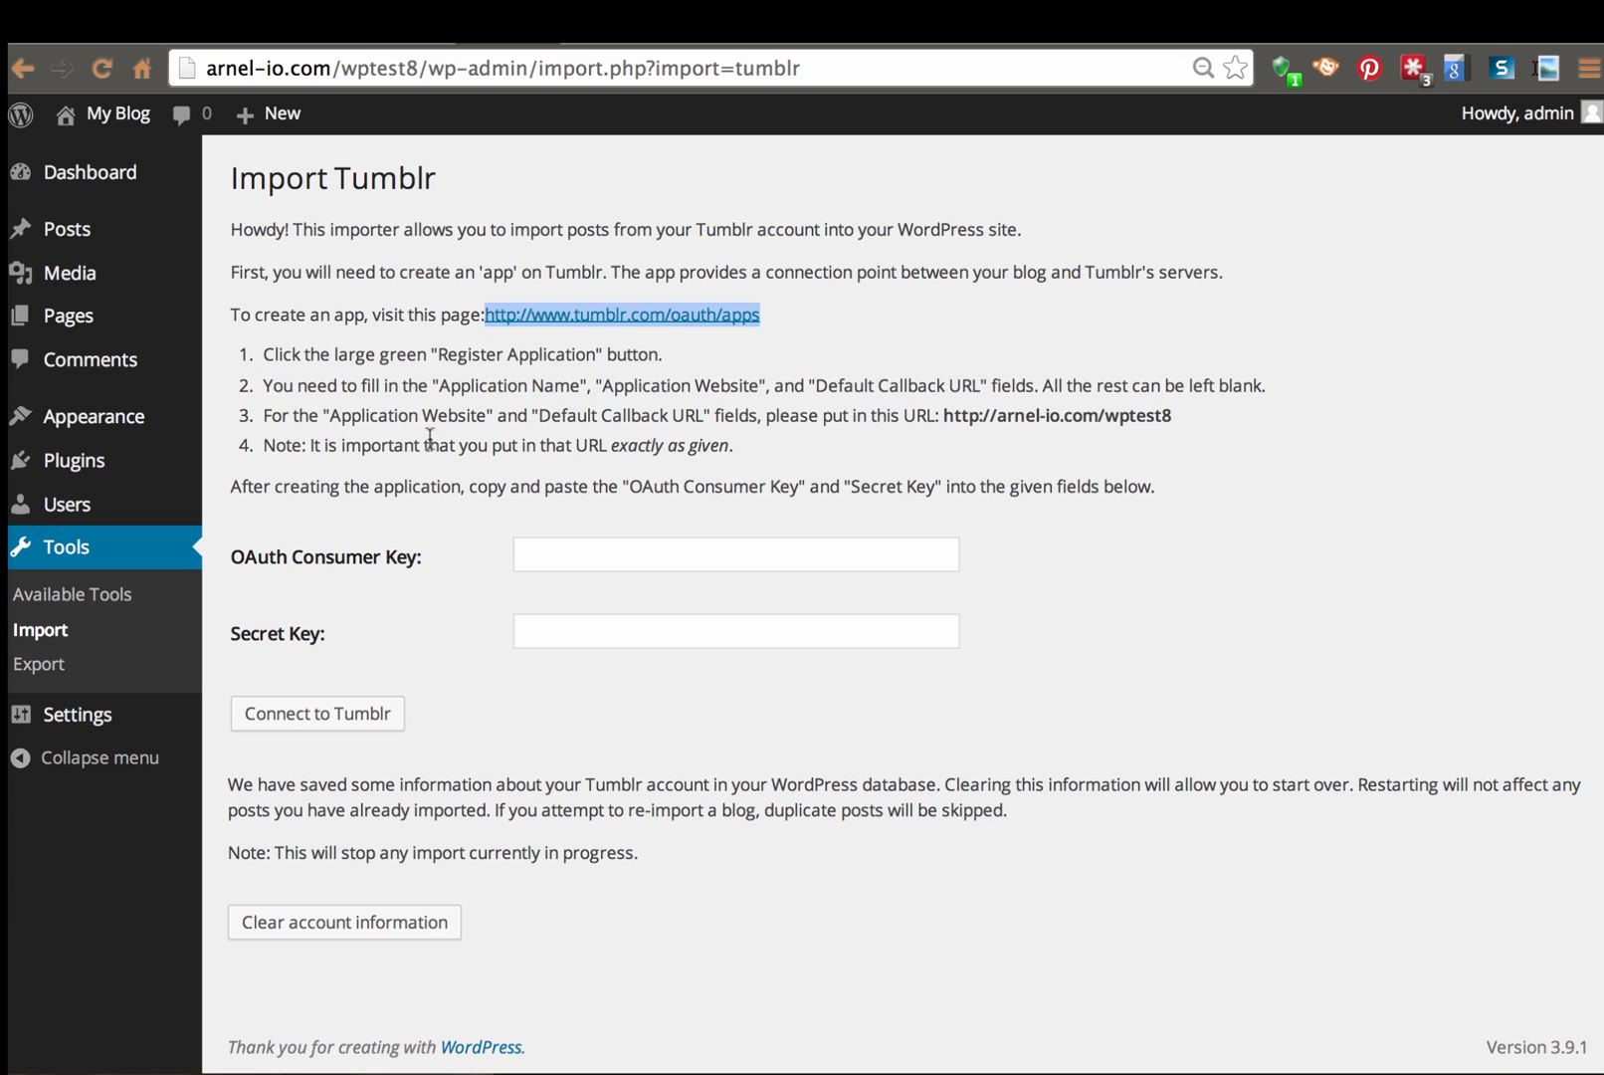
pyautogui.moveTo(388, 500)
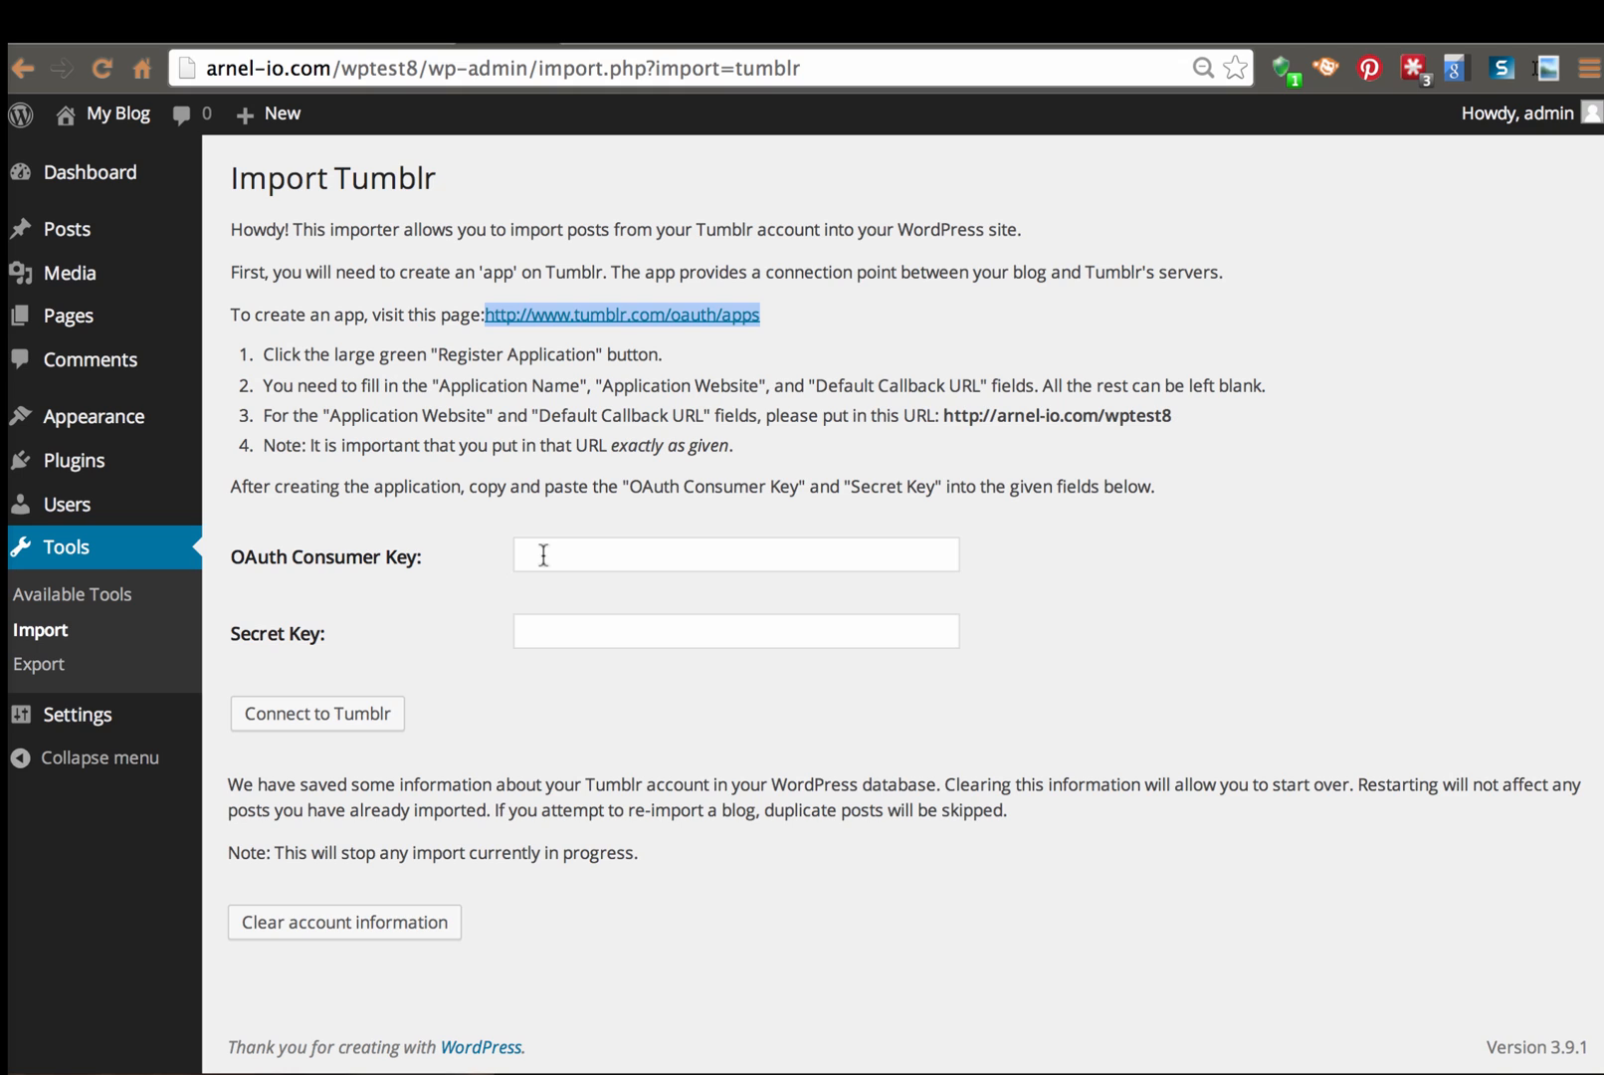
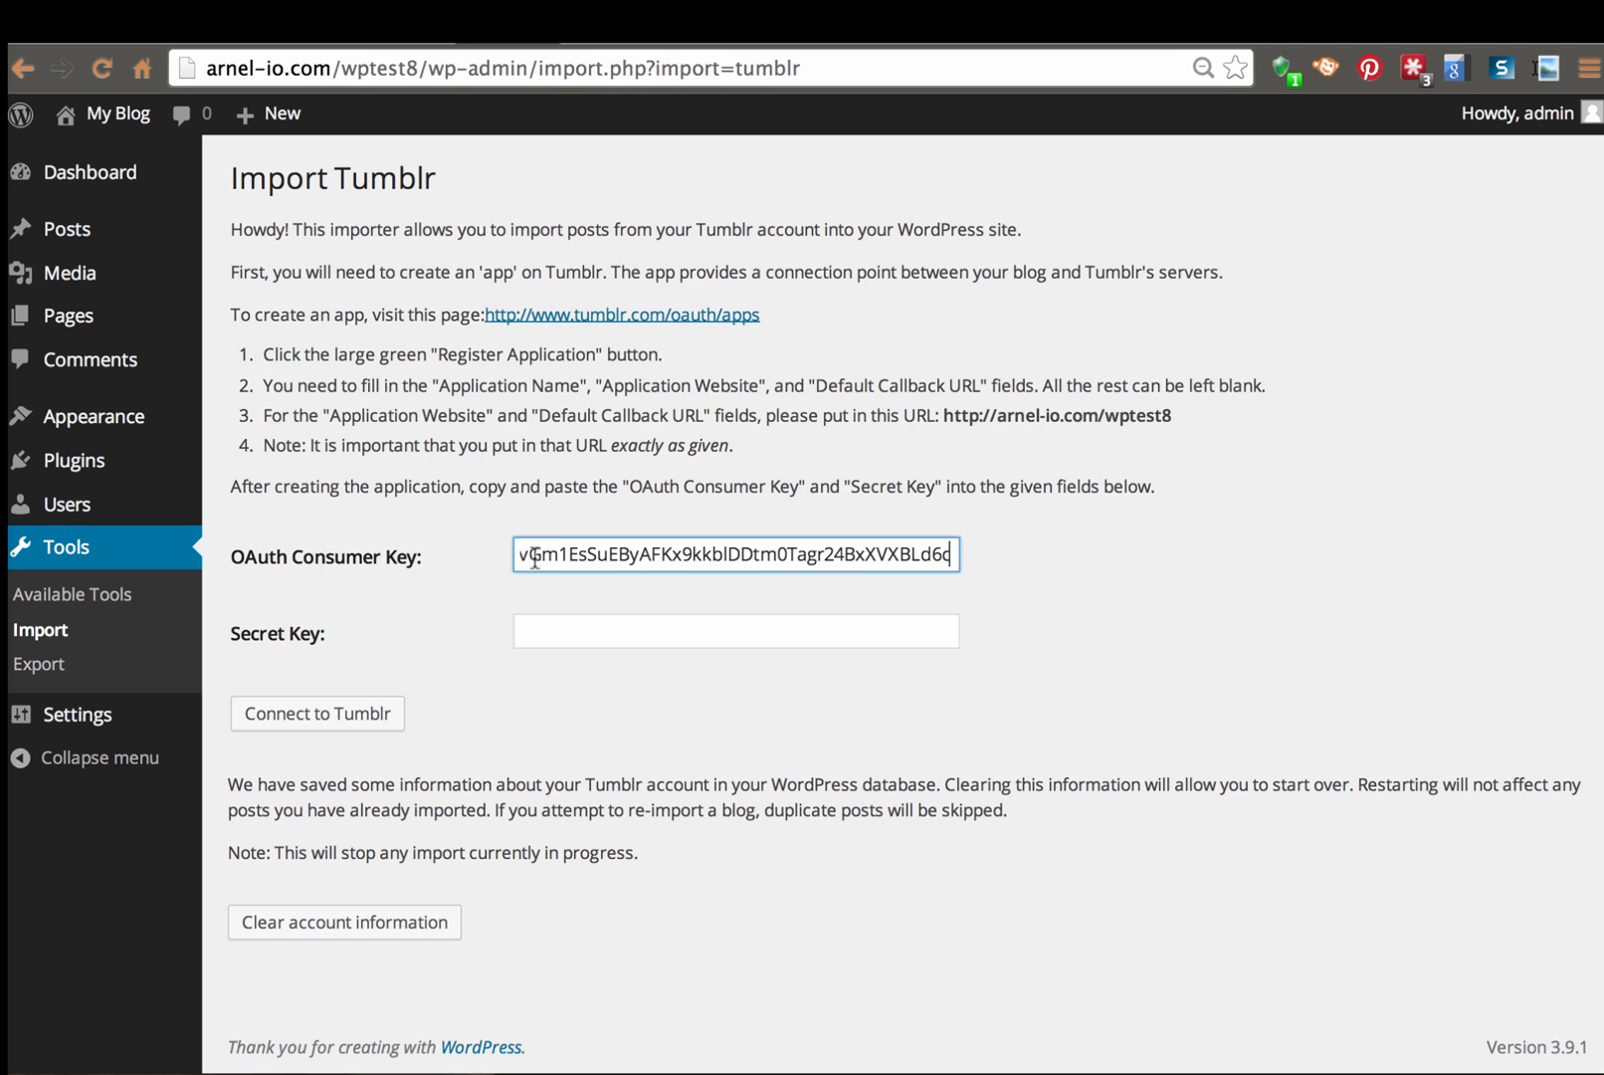
pyautogui.moveTo(929, 56)
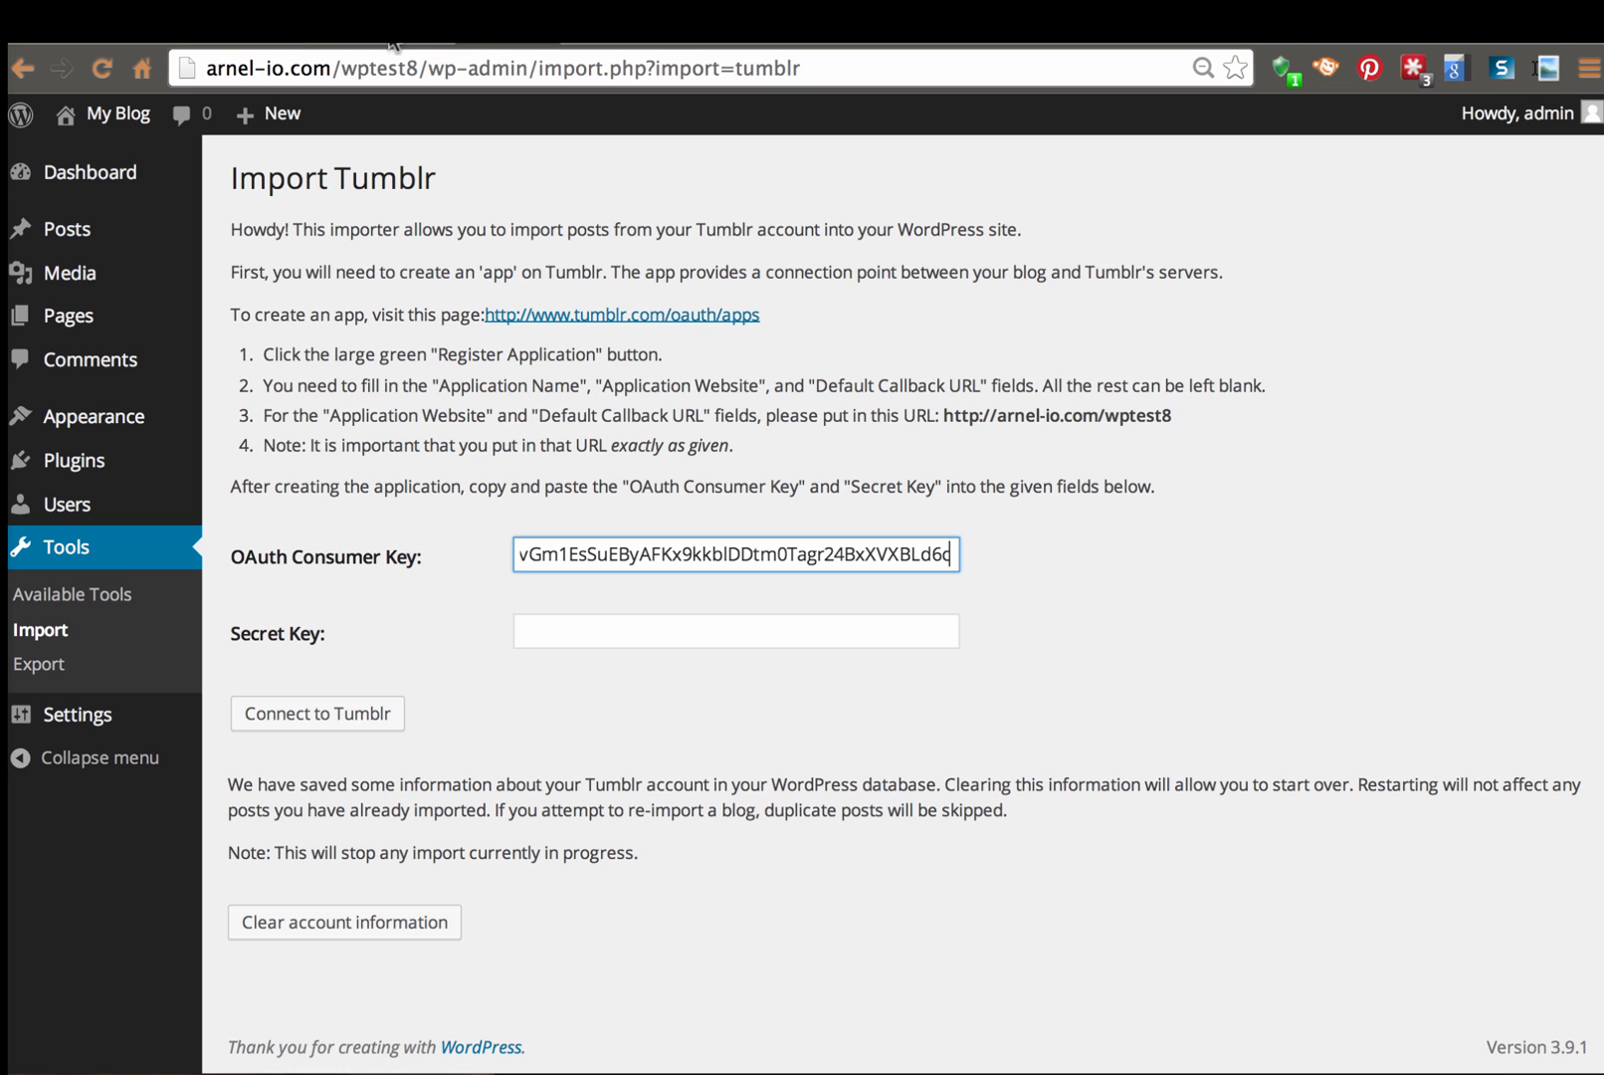
pyautogui.click(621, 313)
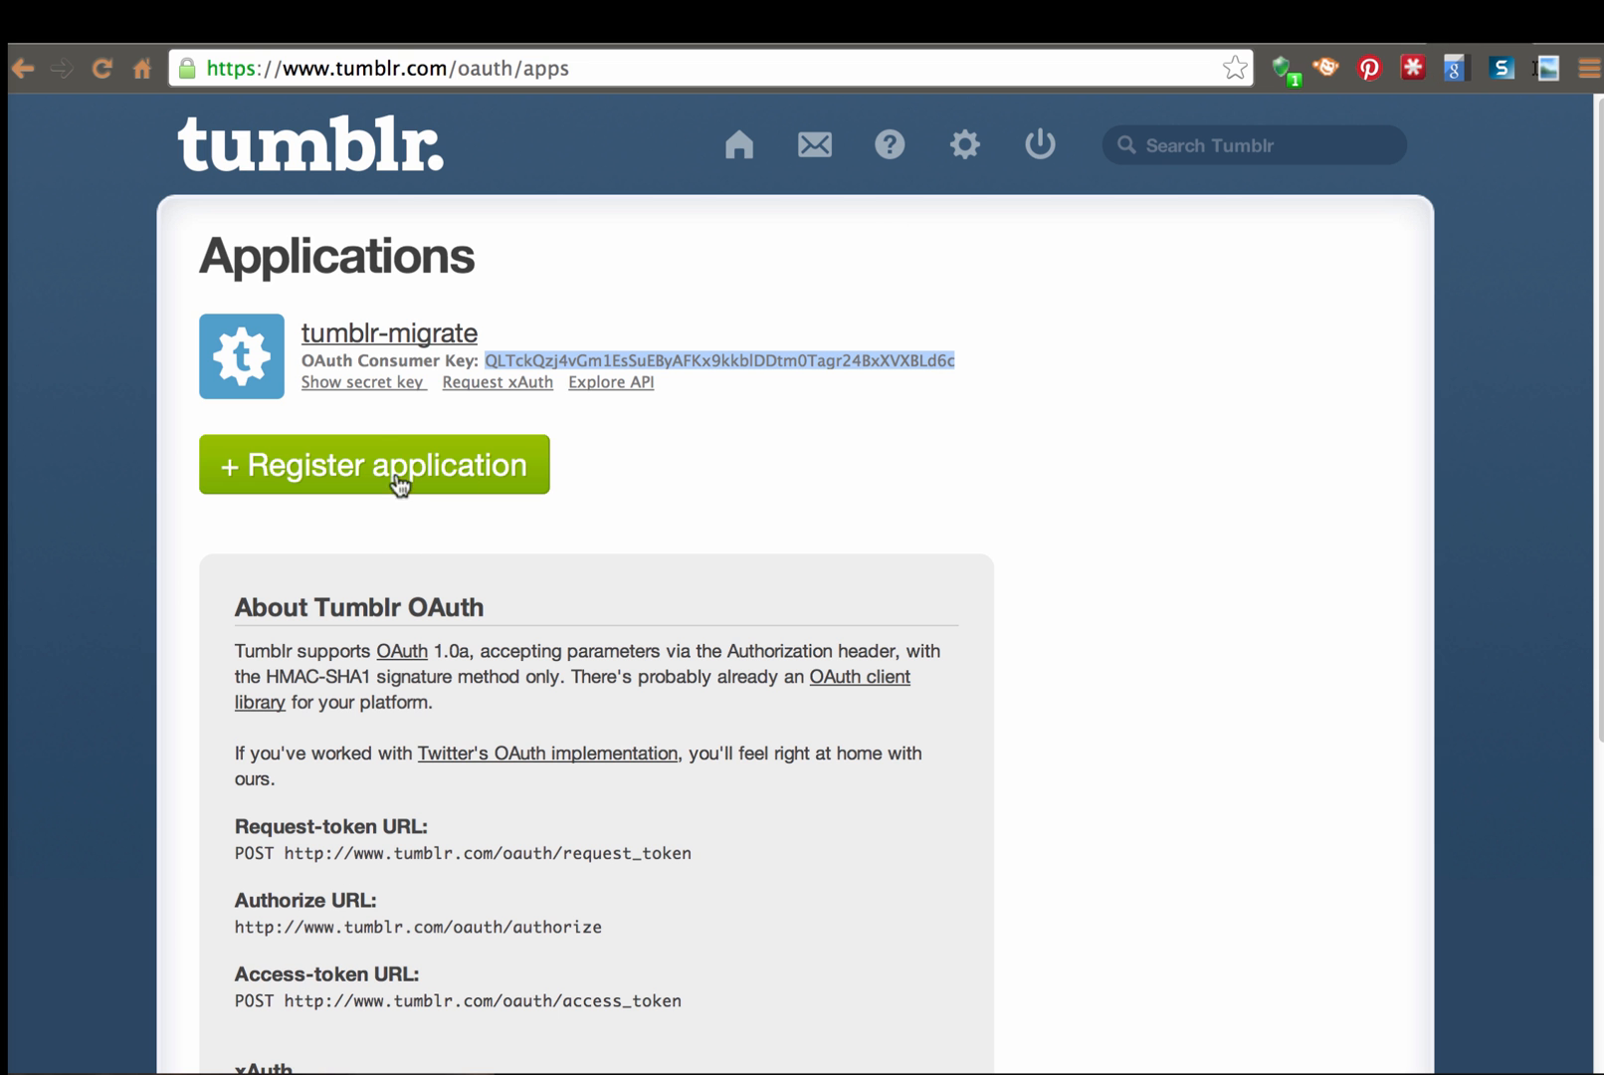
# Reveal the tumblr-migrate app's Secret Key for copying.
pyautogui.click(362, 382)
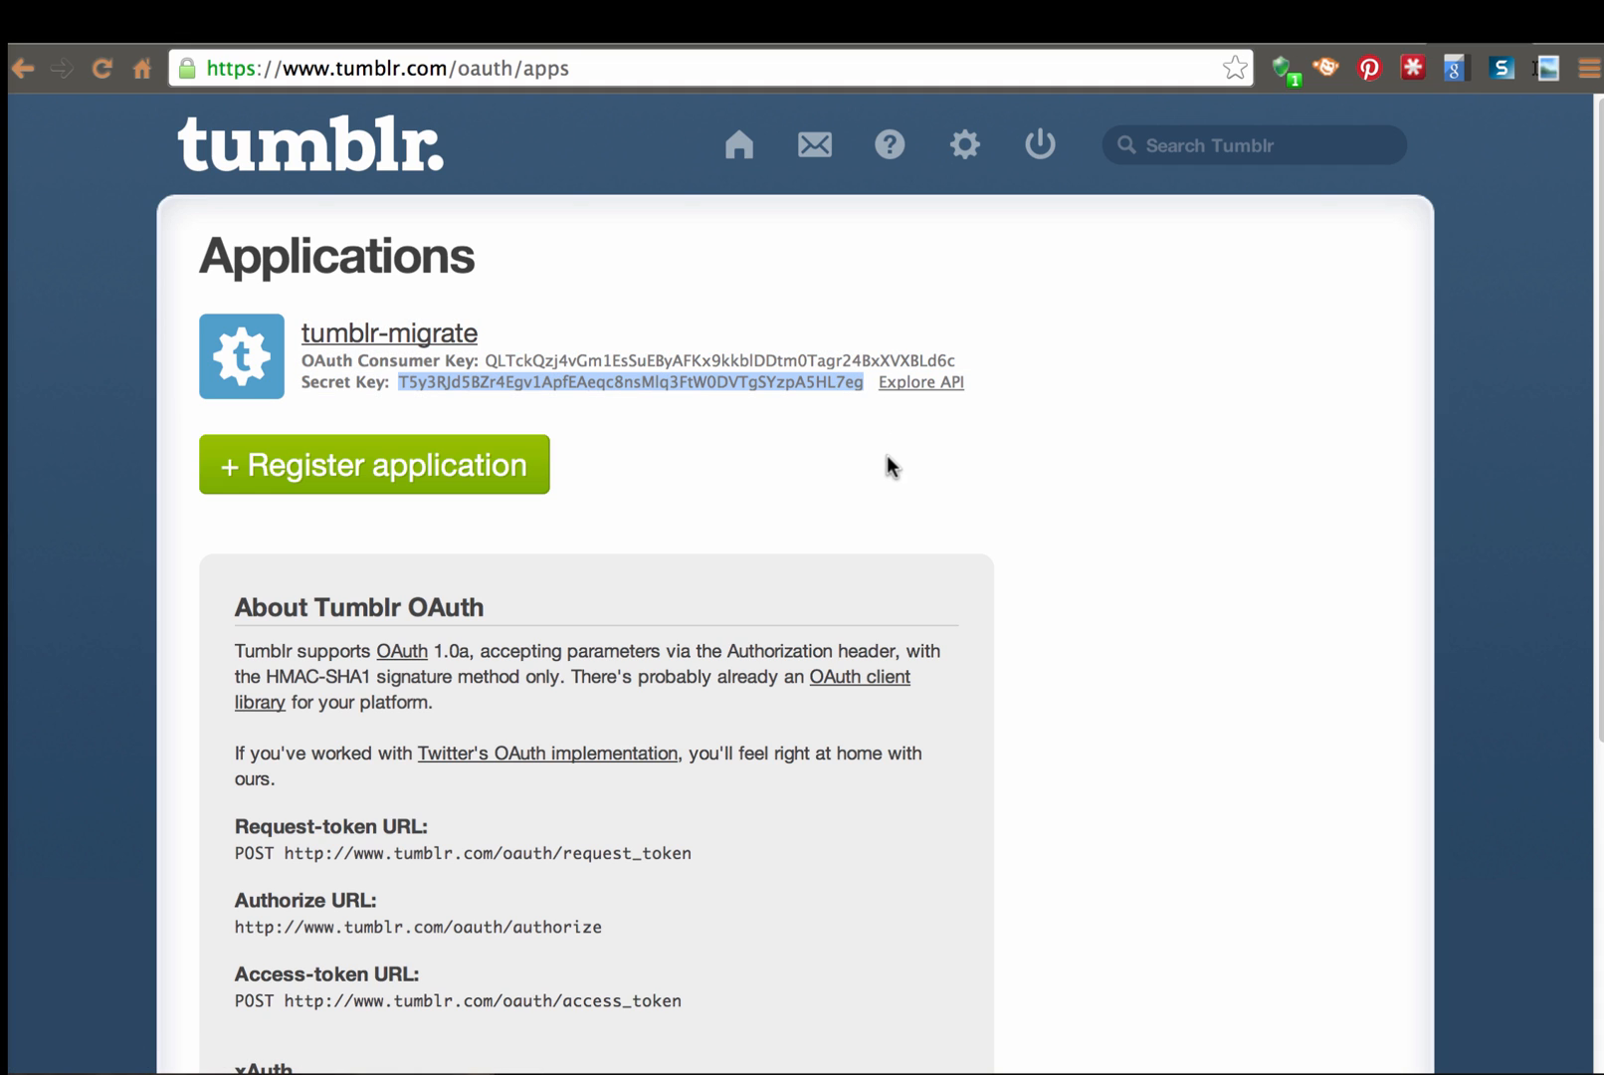
pyautogui.moveTo(1530, 53)
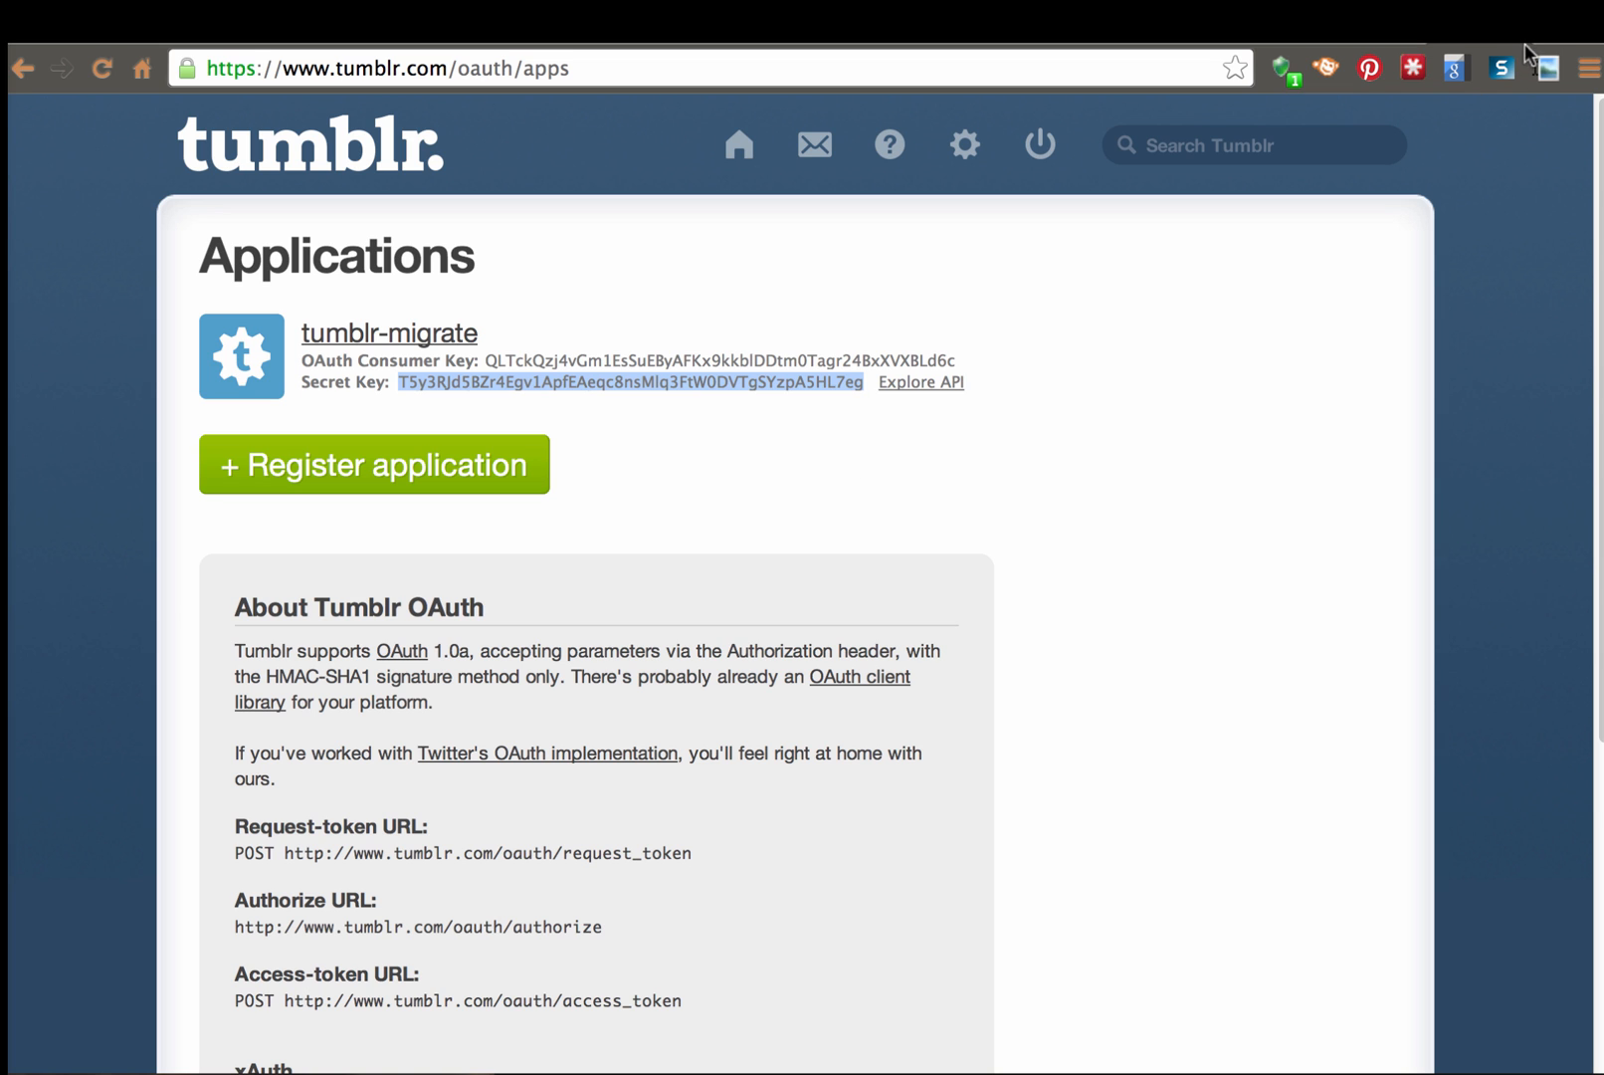
pyautogui.moveTo(1041, 46)
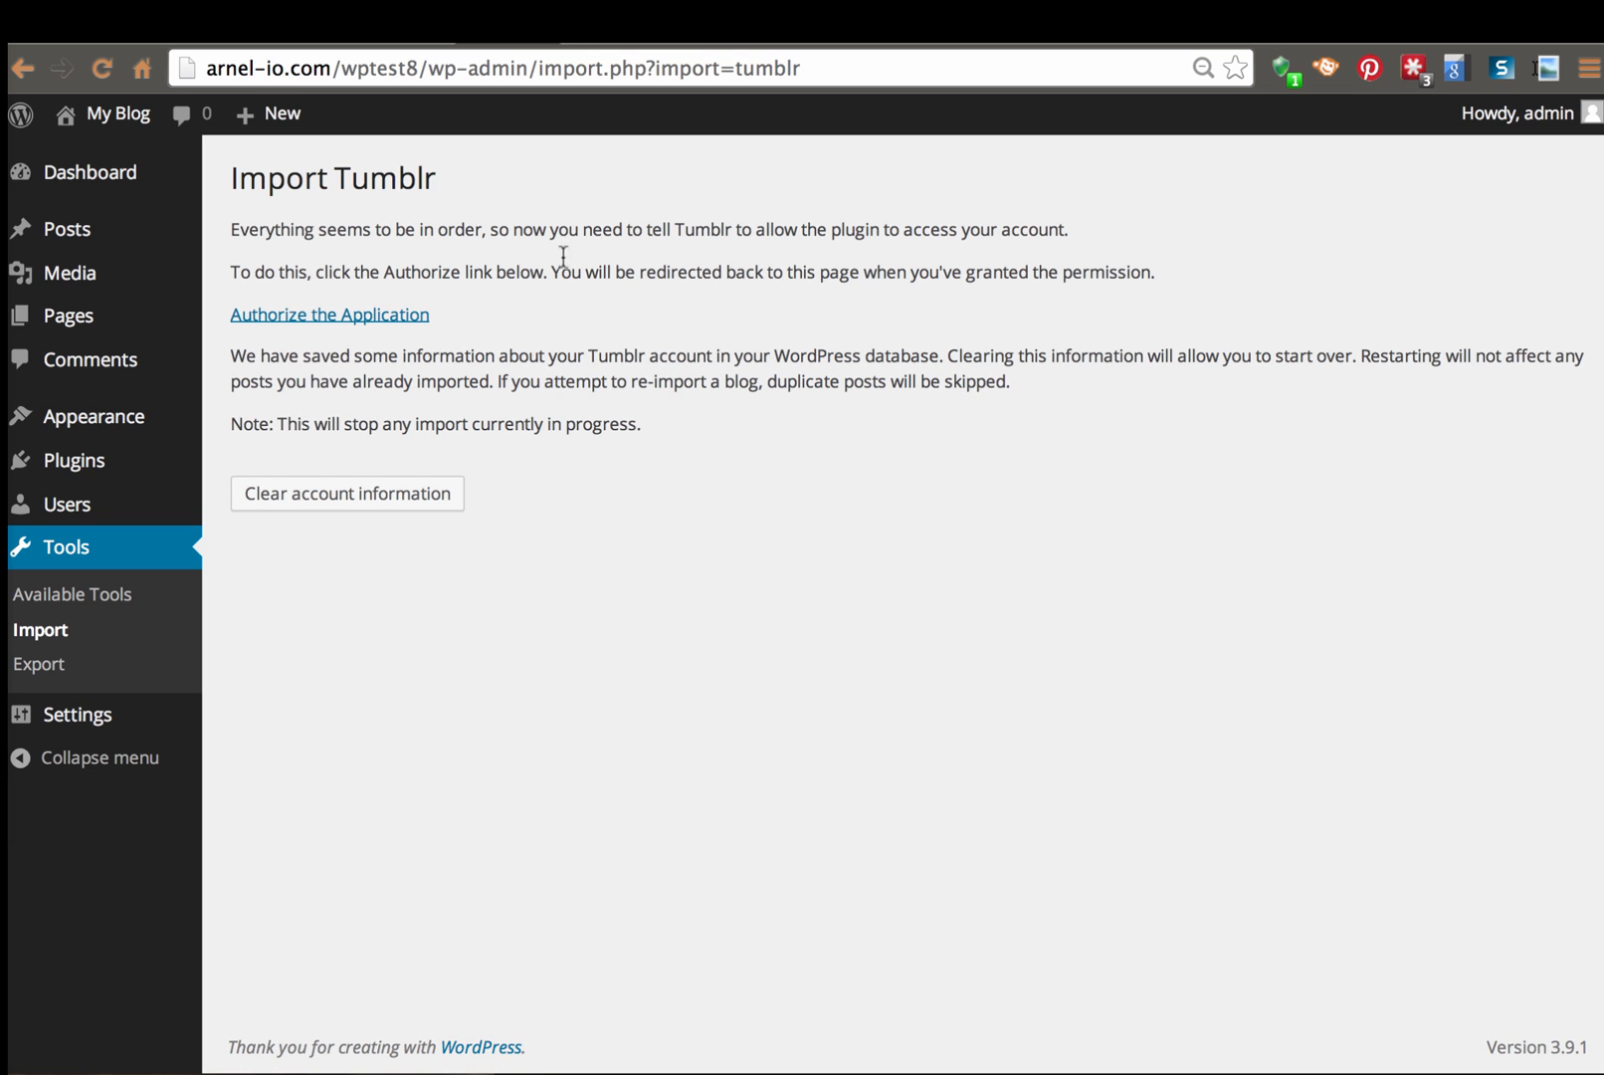
pyautogui.moveTo(735, 352)
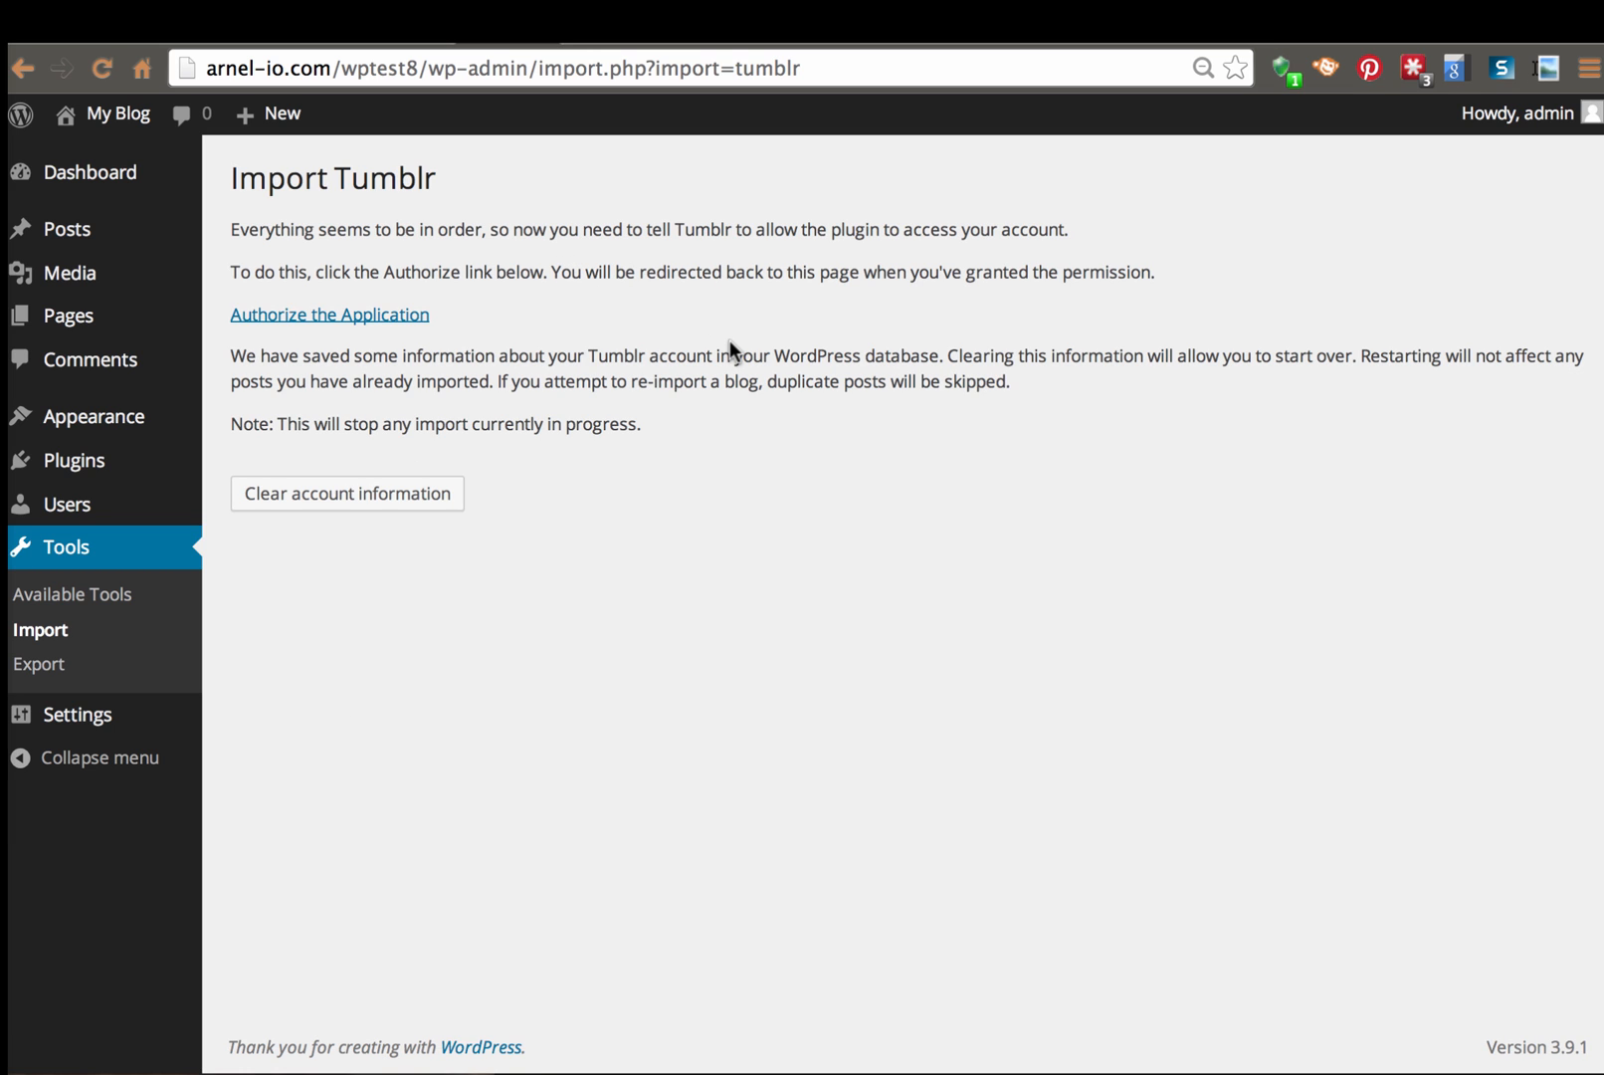
pyautogui.moveTo(601, 326)
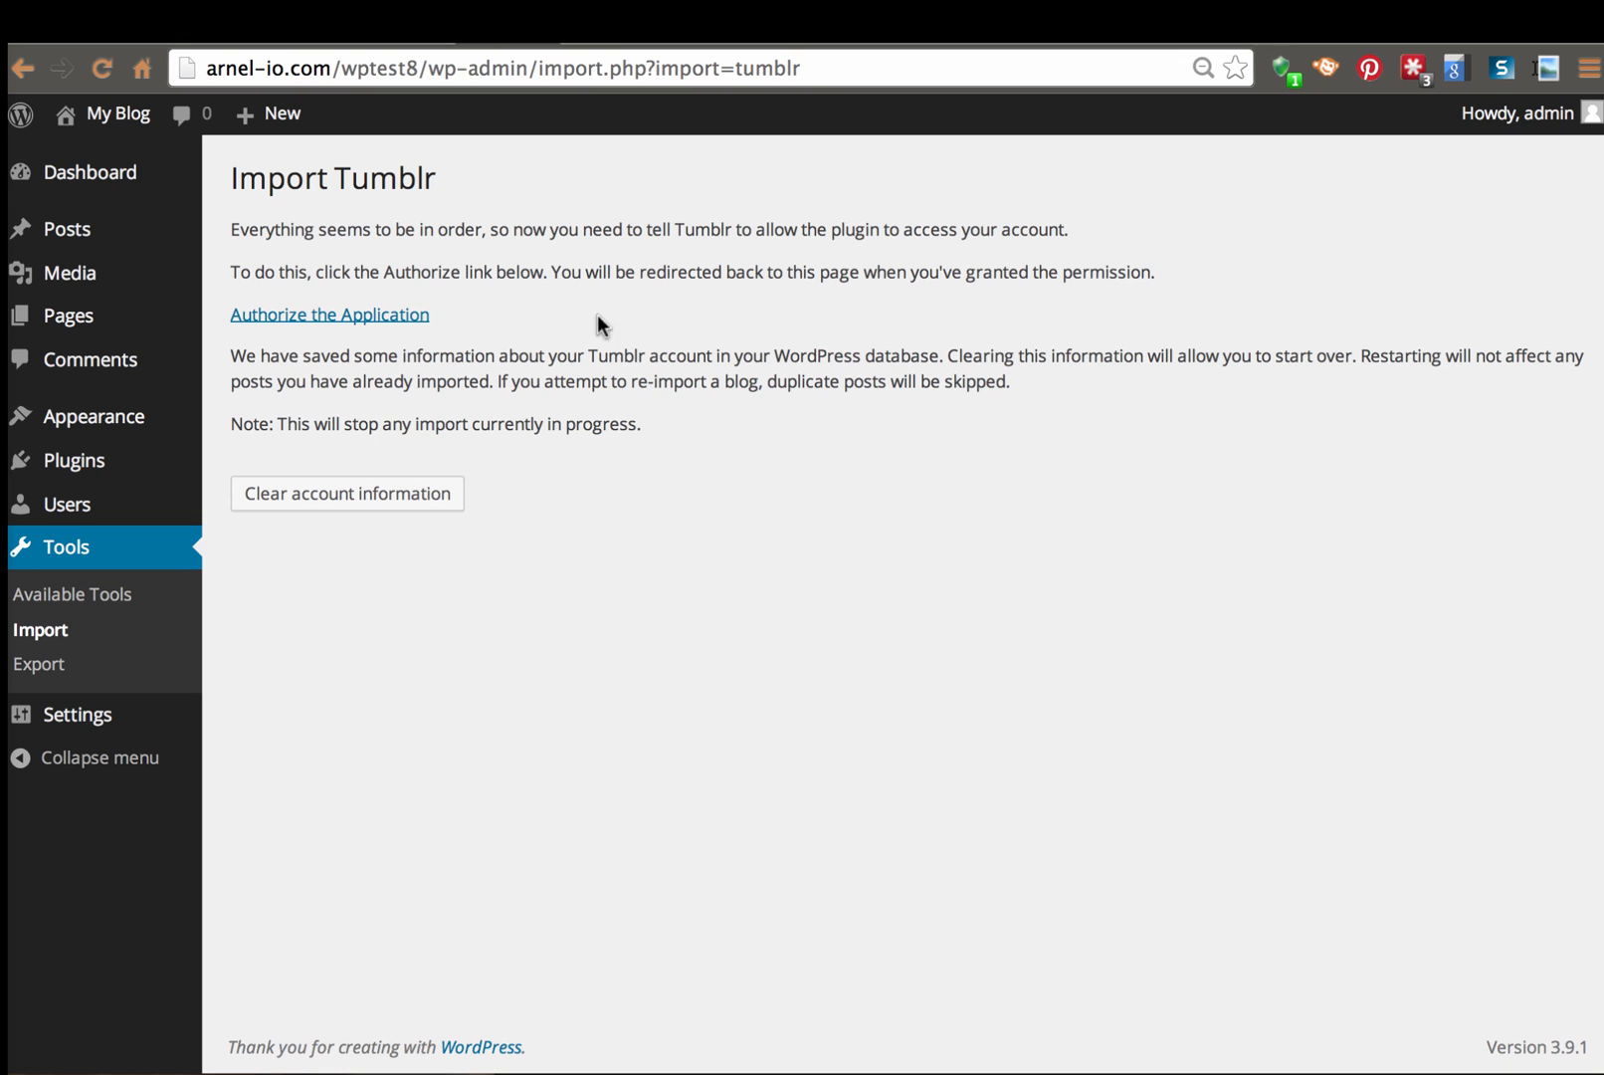
pyautogui.moveTo(329, 314)
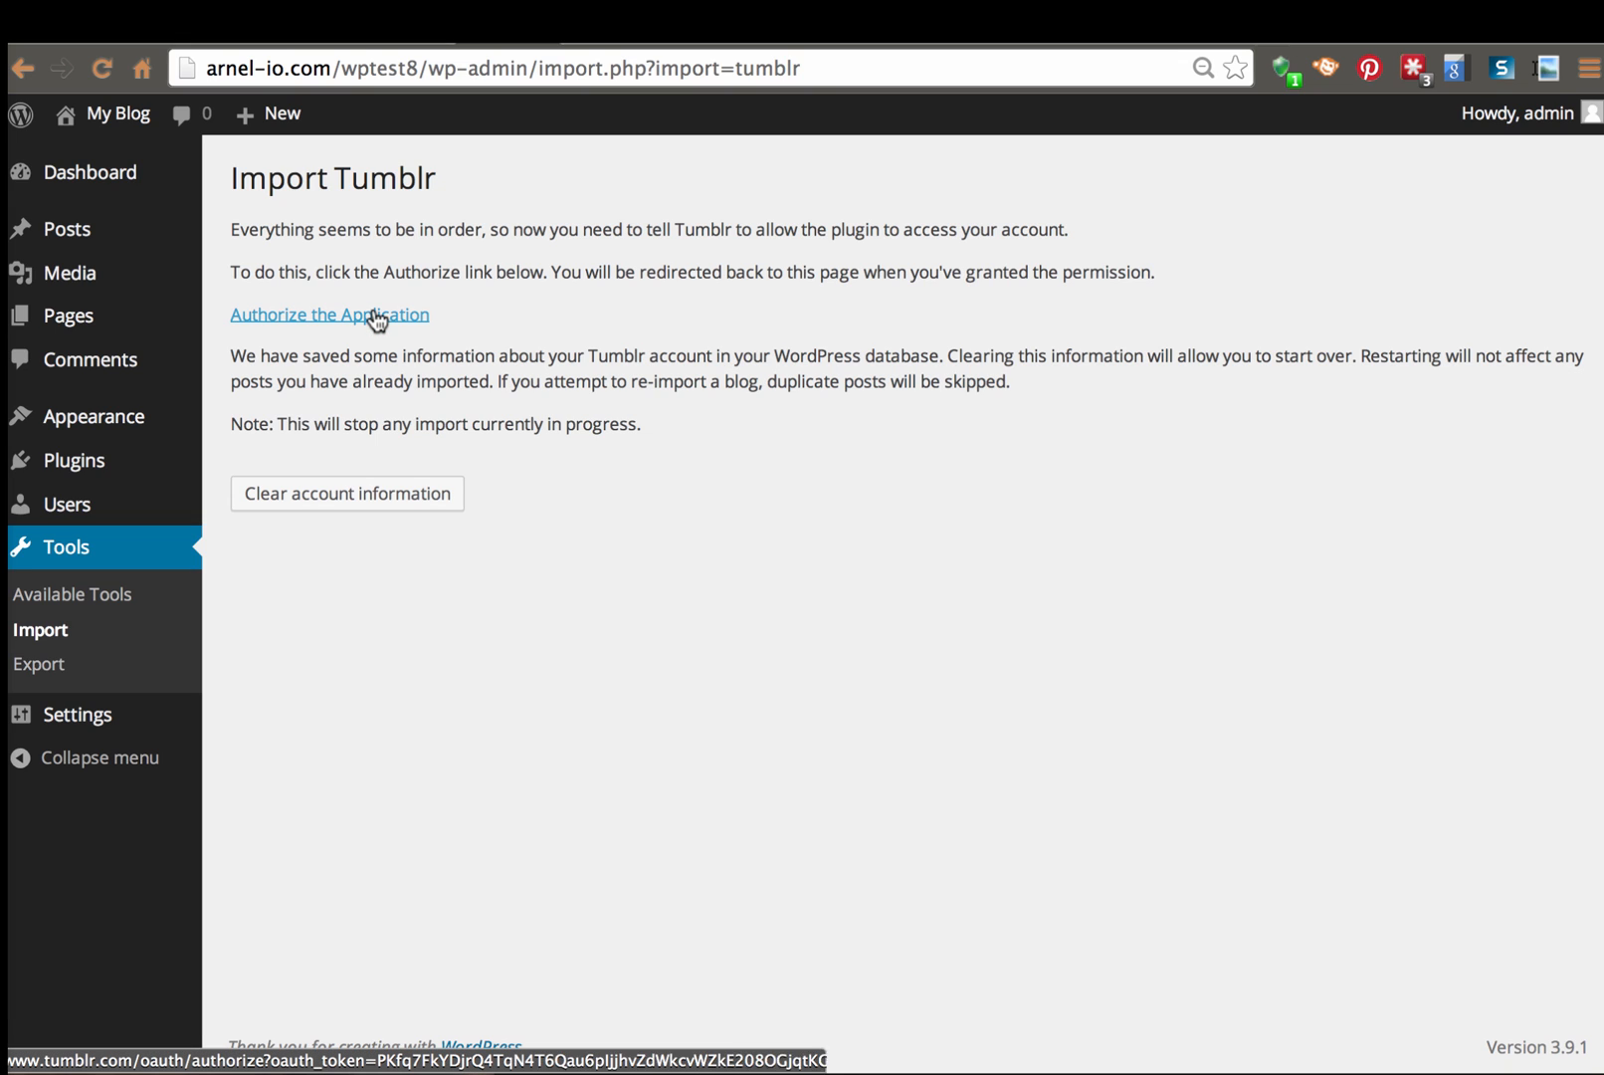
# Authorize the tumblr-migrate application and allow it access to the Tumblr account.
pyautogui.click(329, 313)
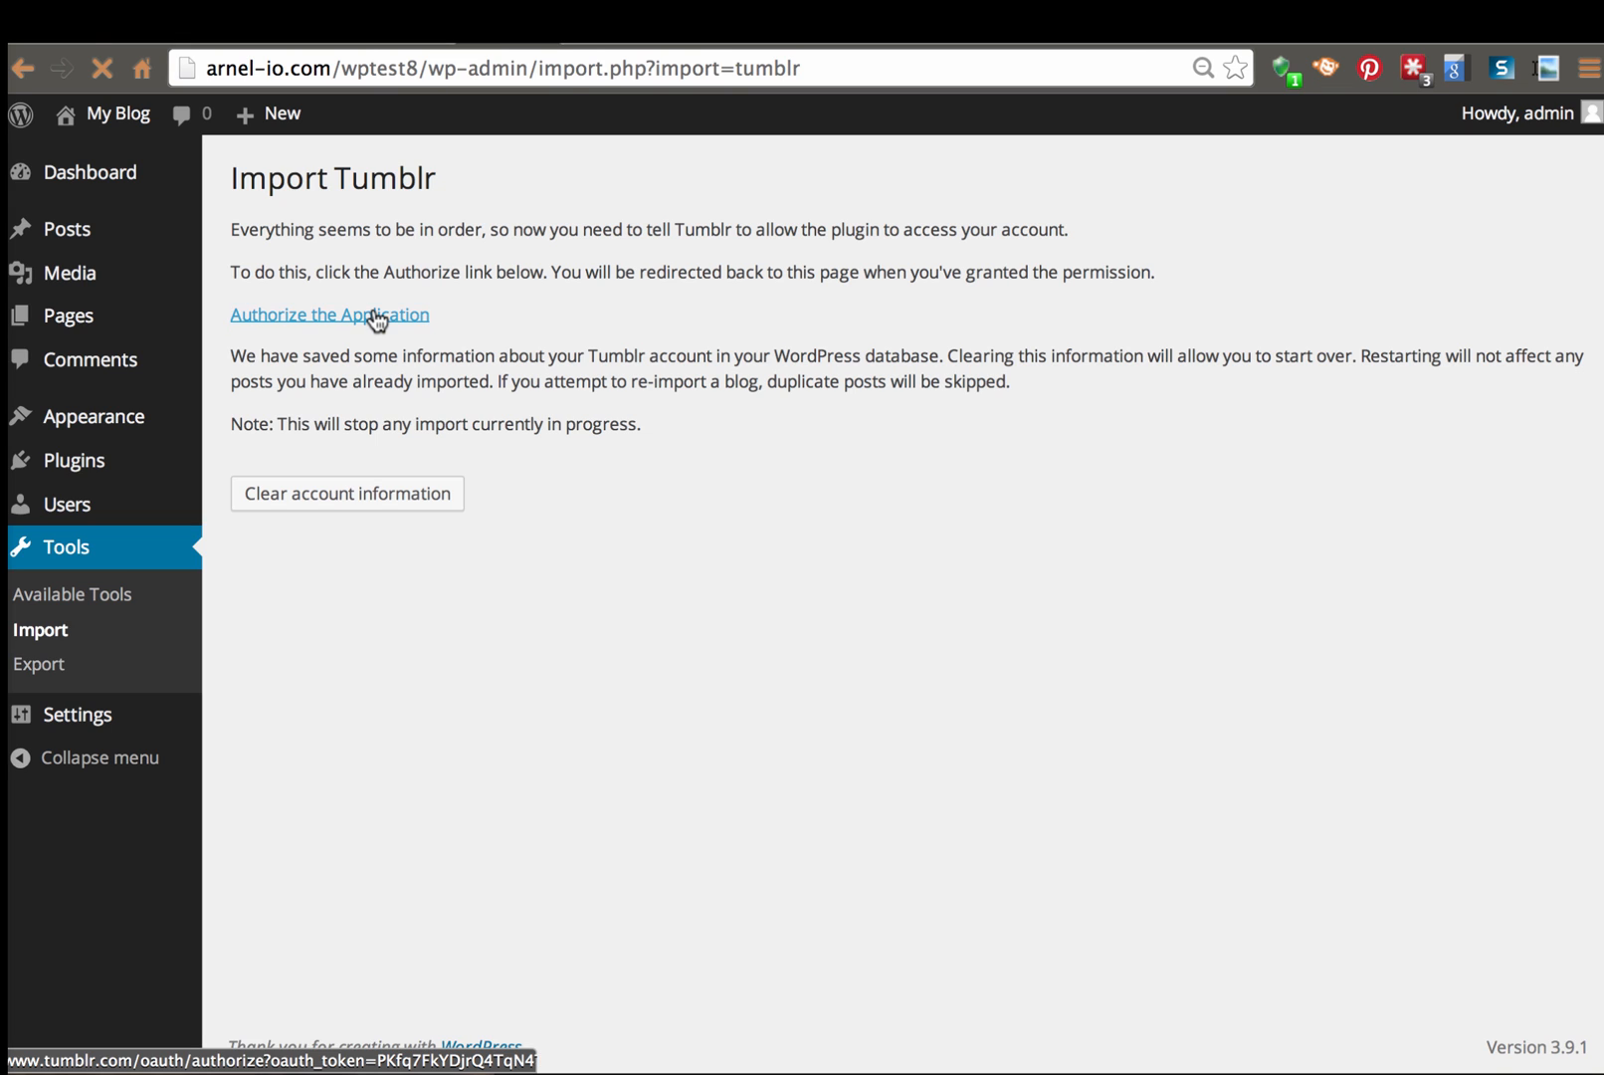
pyautogui.click(328, 314)
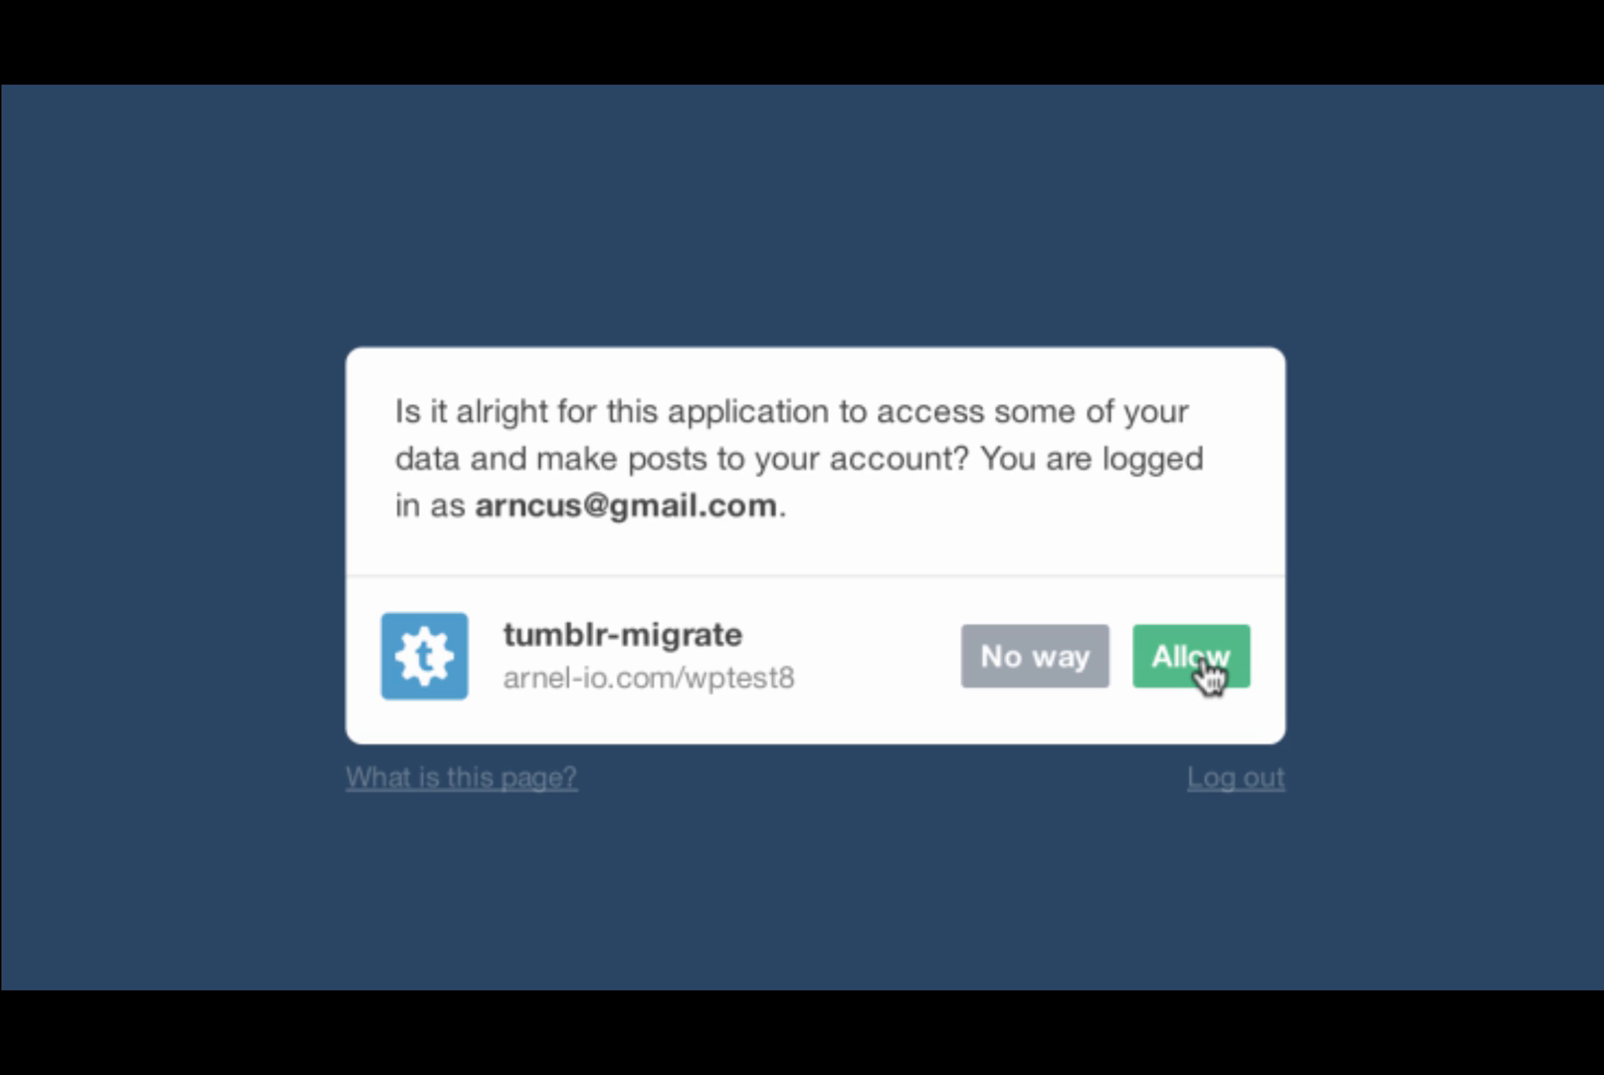
pyautogui.click(1190, 656)
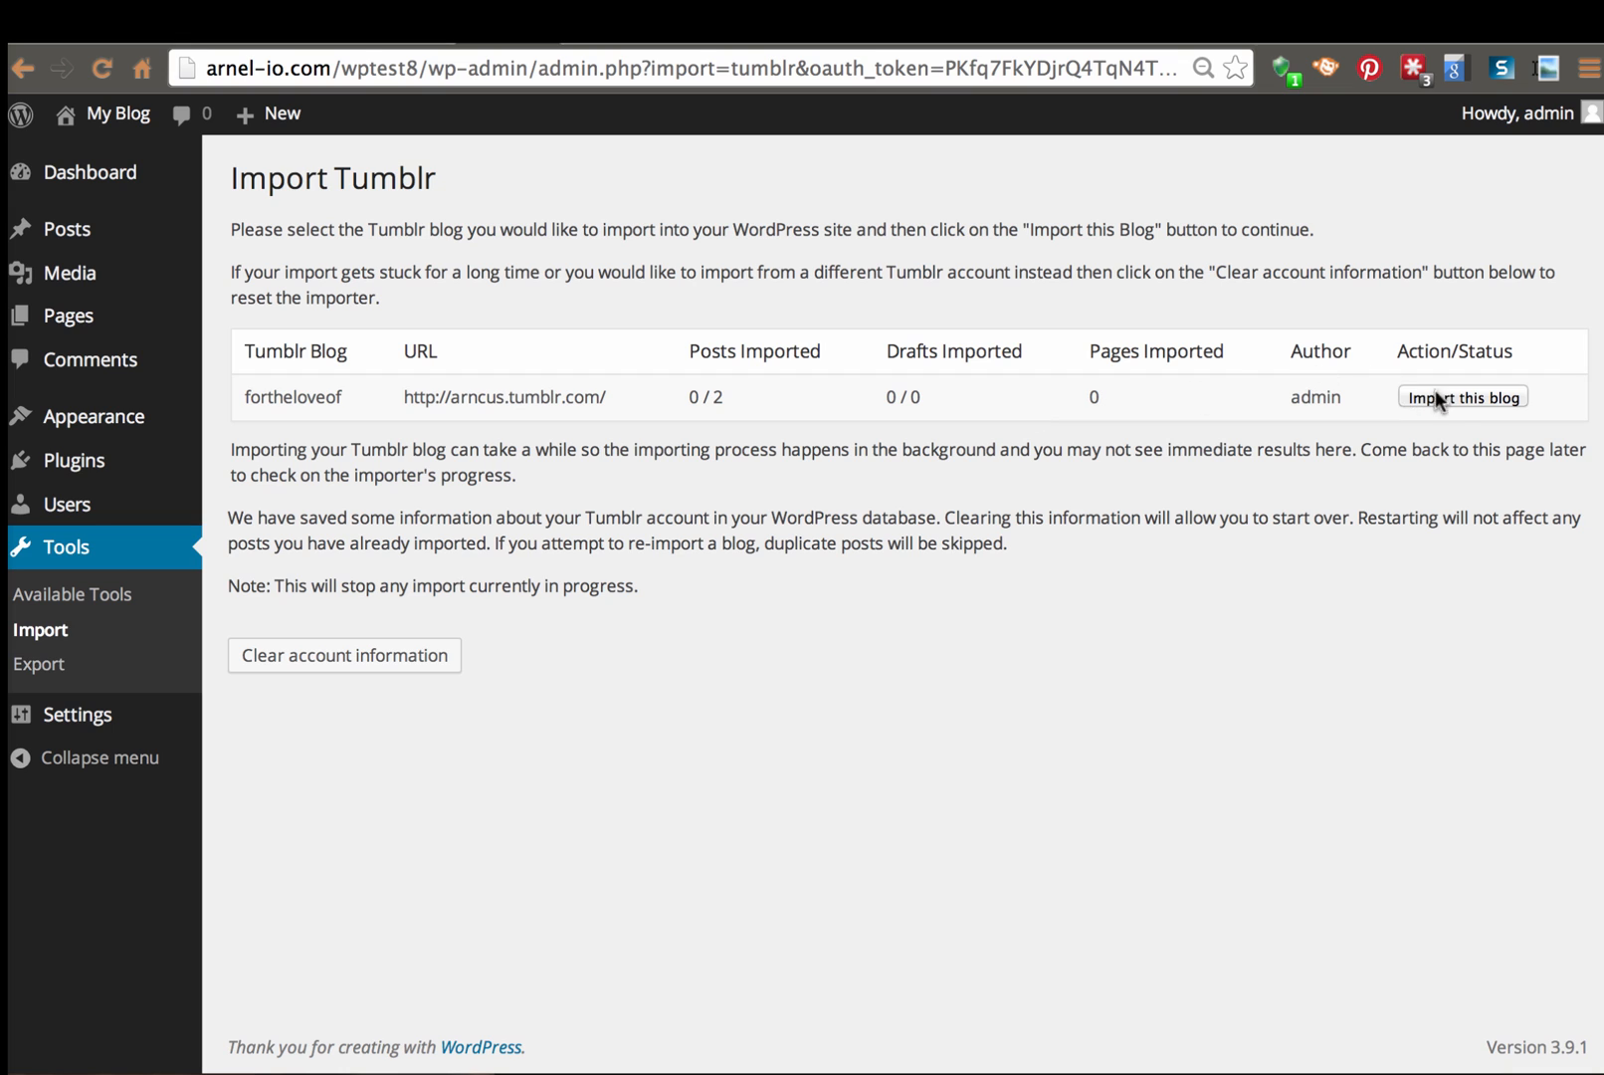
# Start importing the fortheloveof blog, then visit the site's front page.
pyautogui.click(1461, 397)
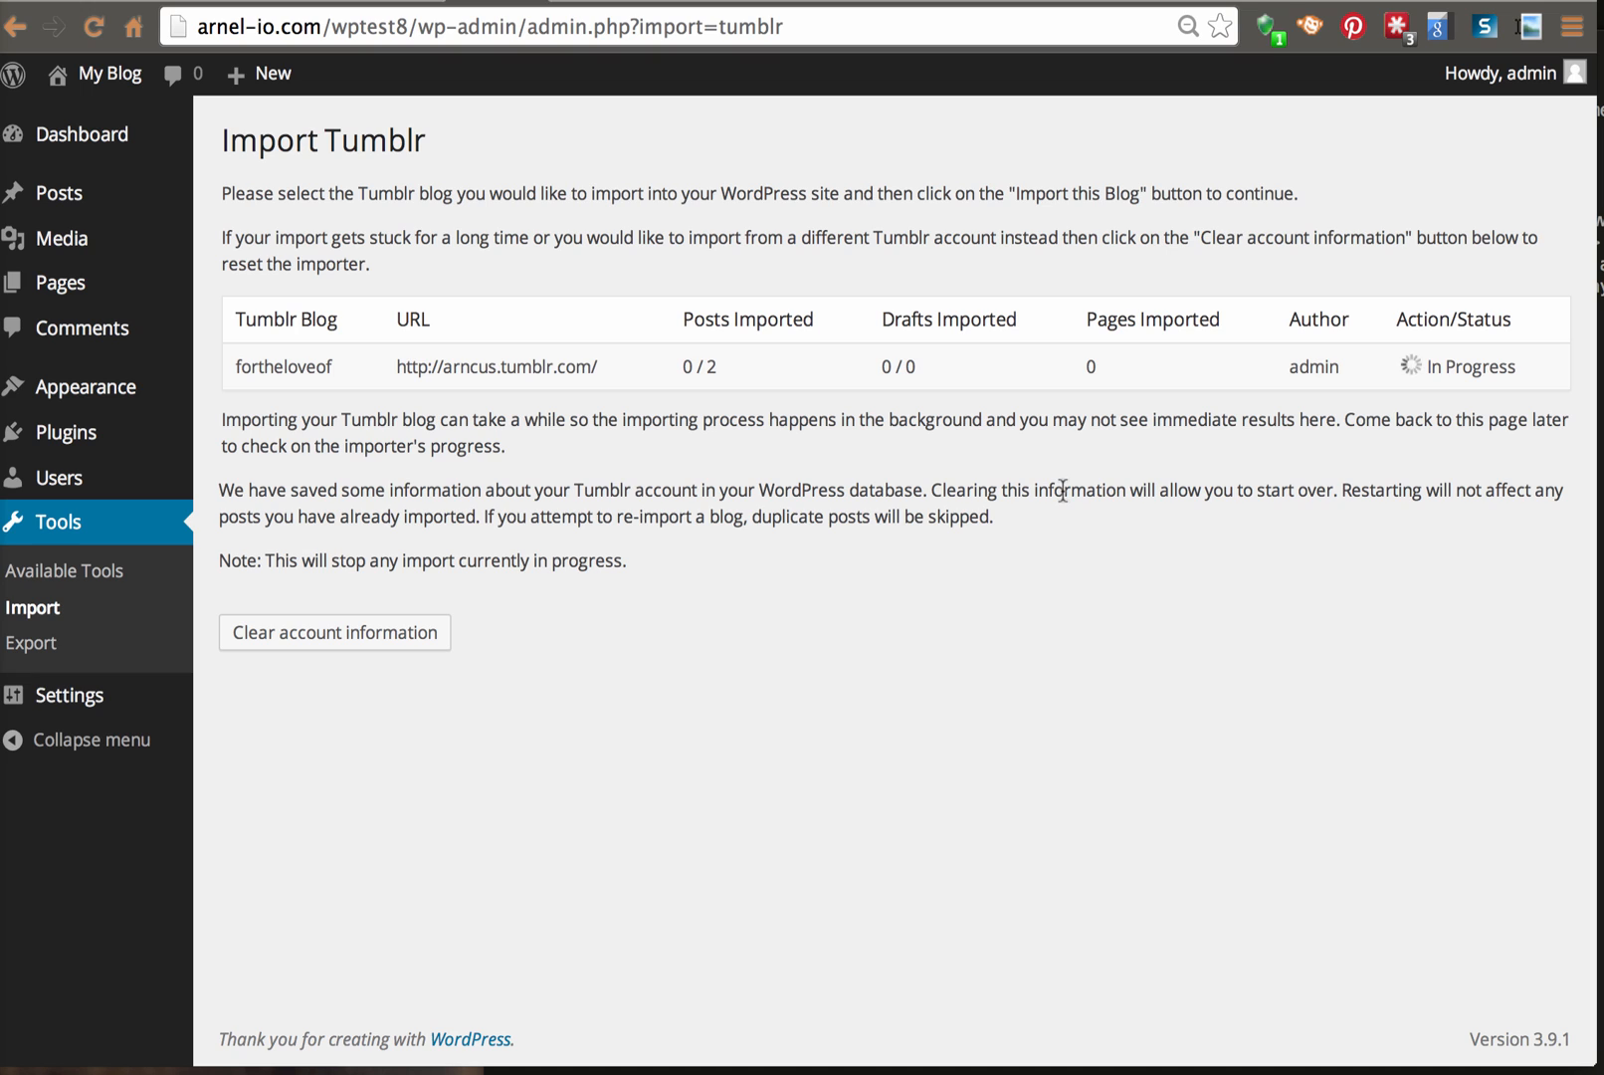
pyautogui.click(94, 26)
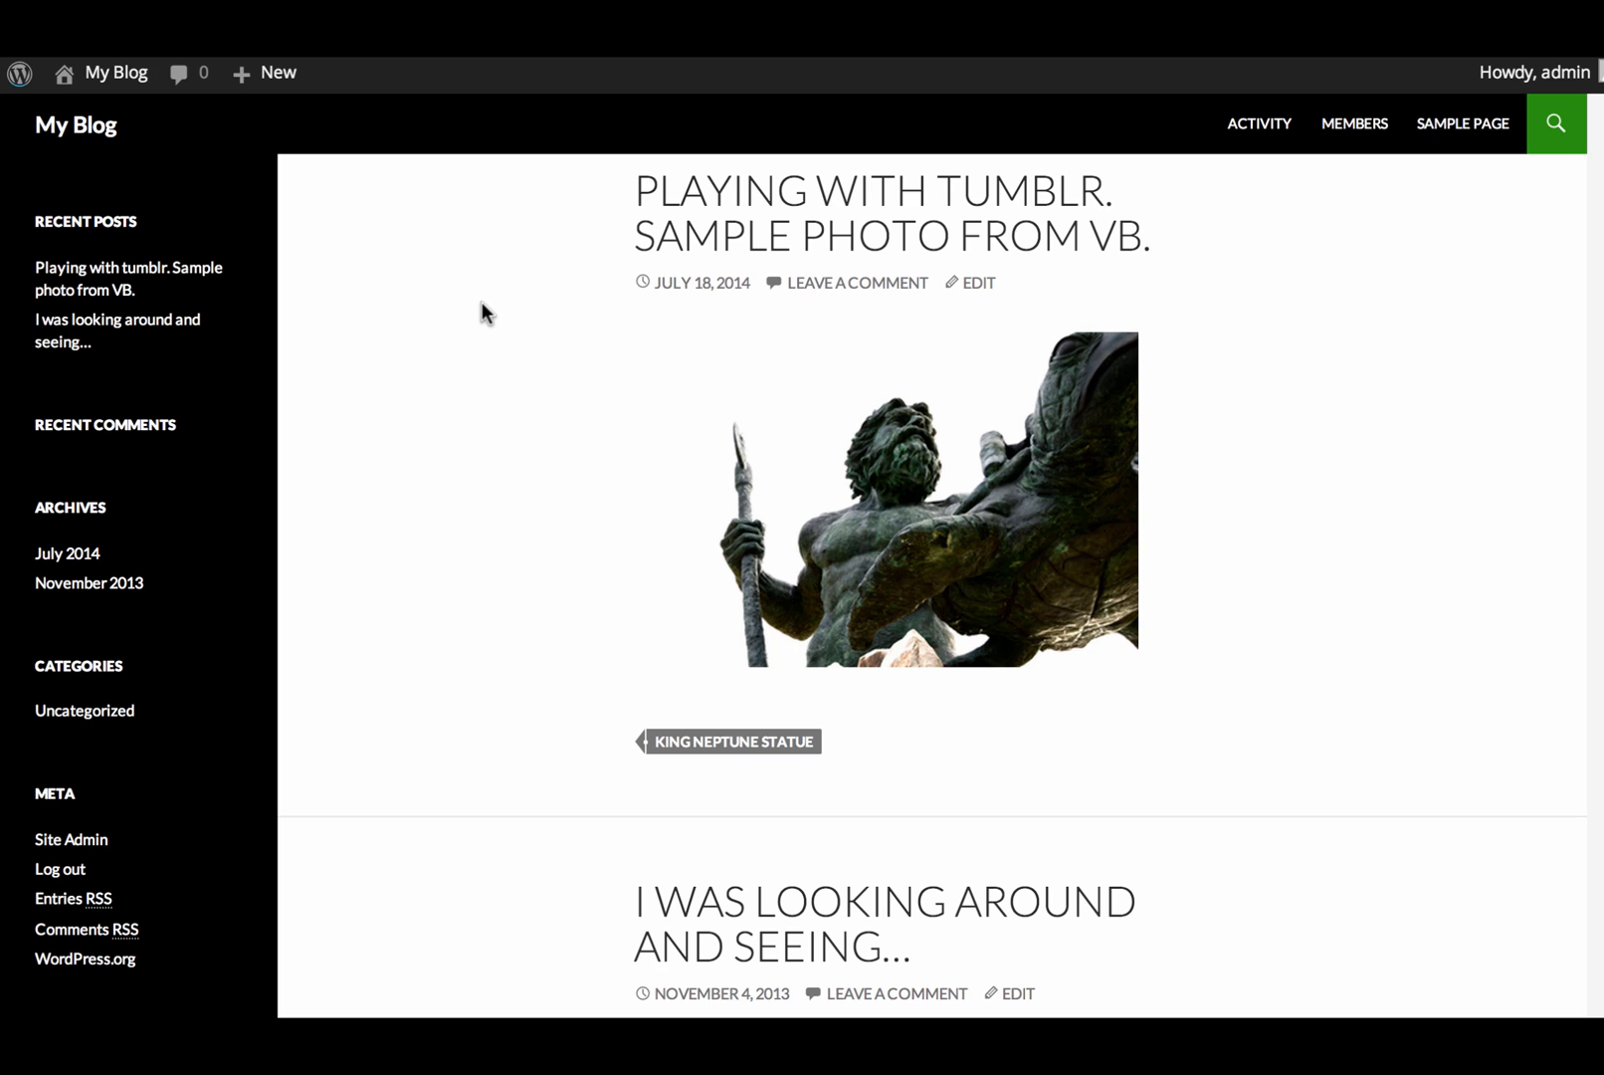
pyautogui.moveTo(839, 213)
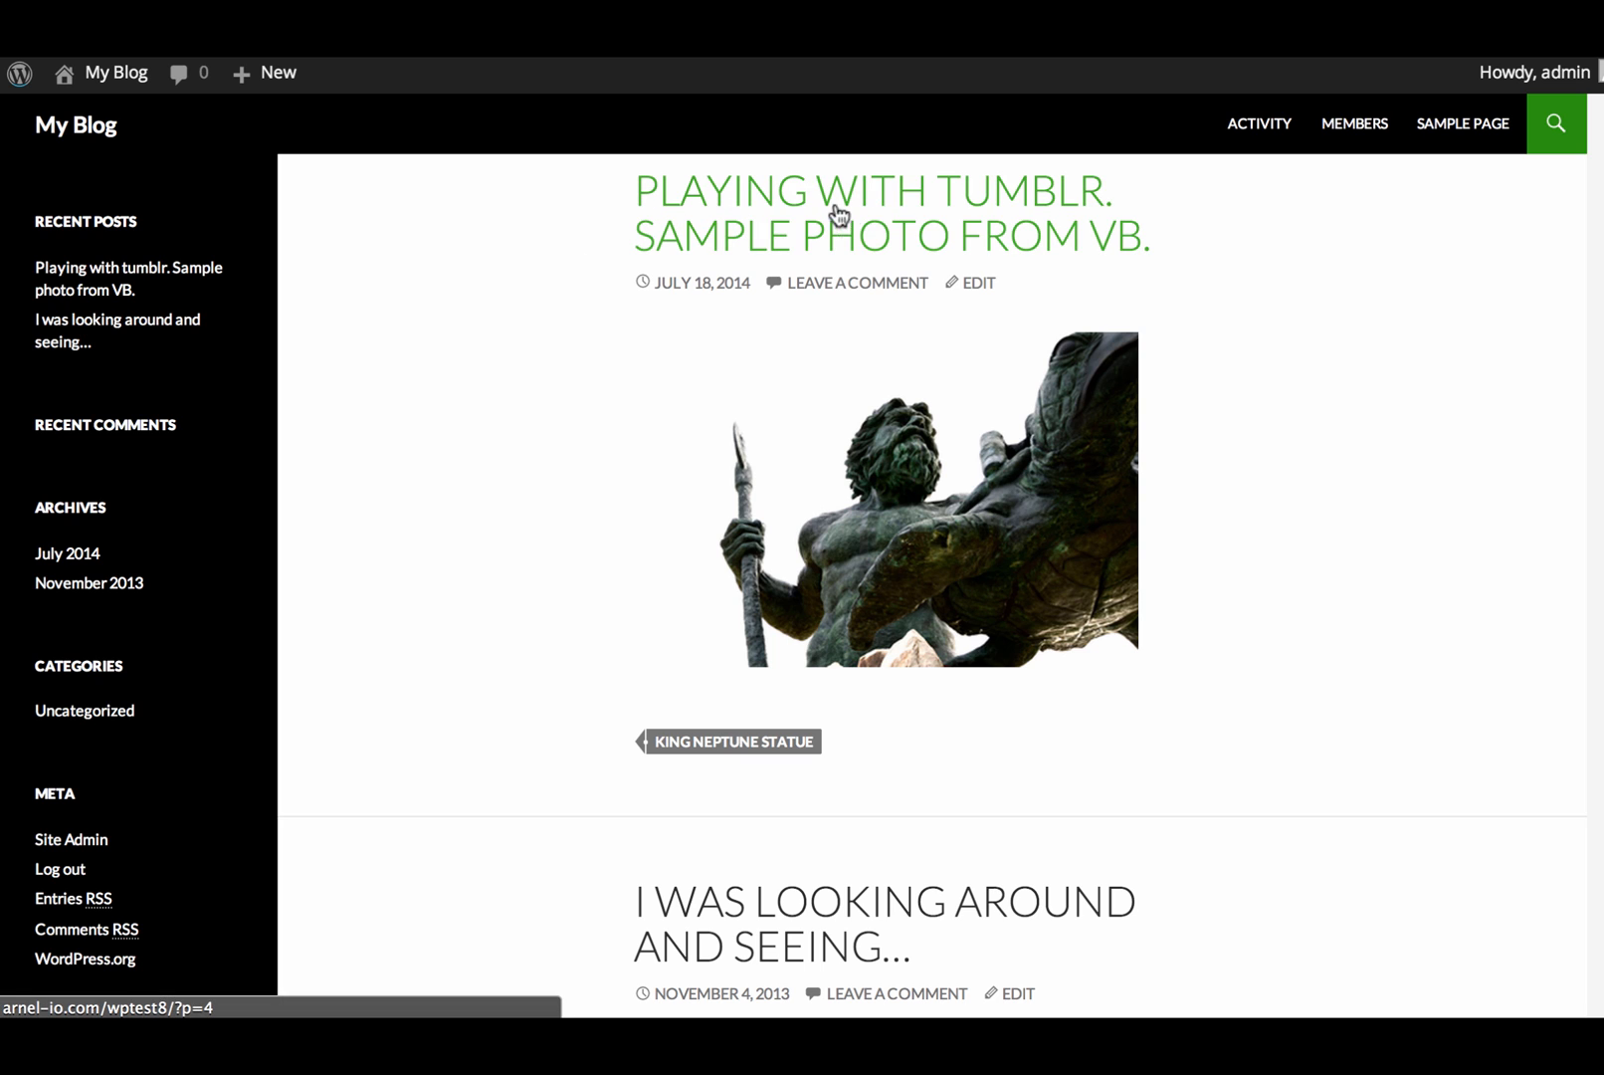
pyautogui.moveTo(1089, 269)
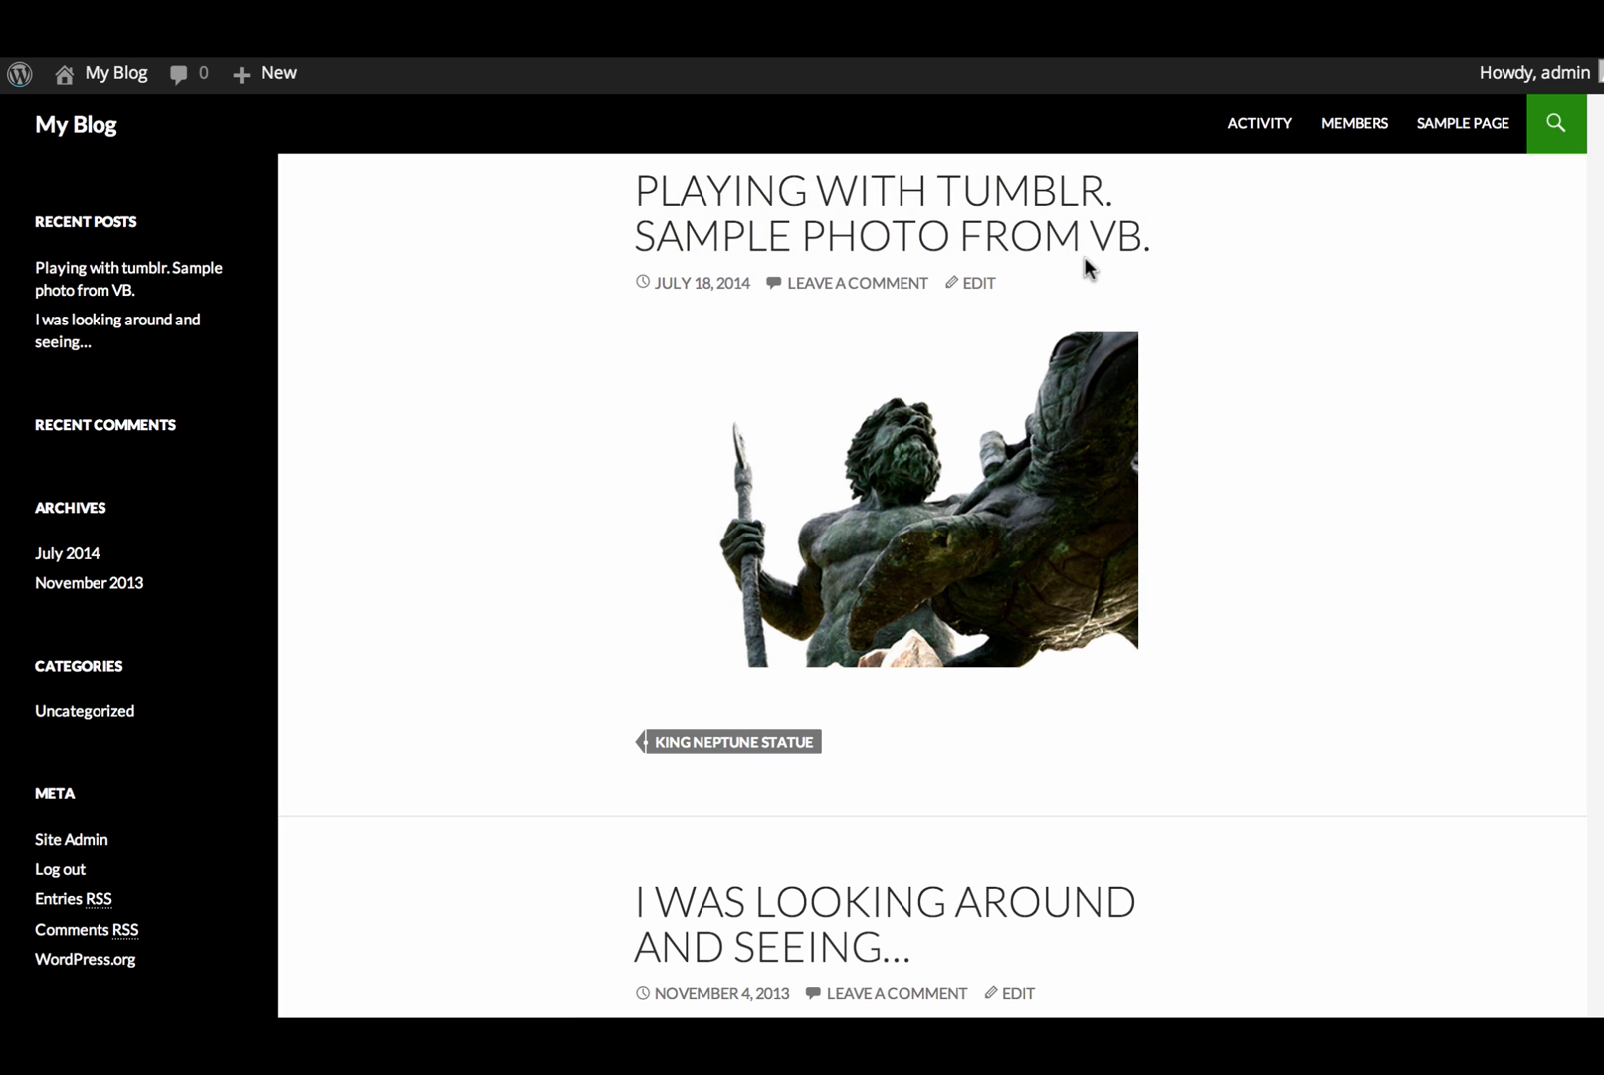
pyautogui.moveTo(572, 391)
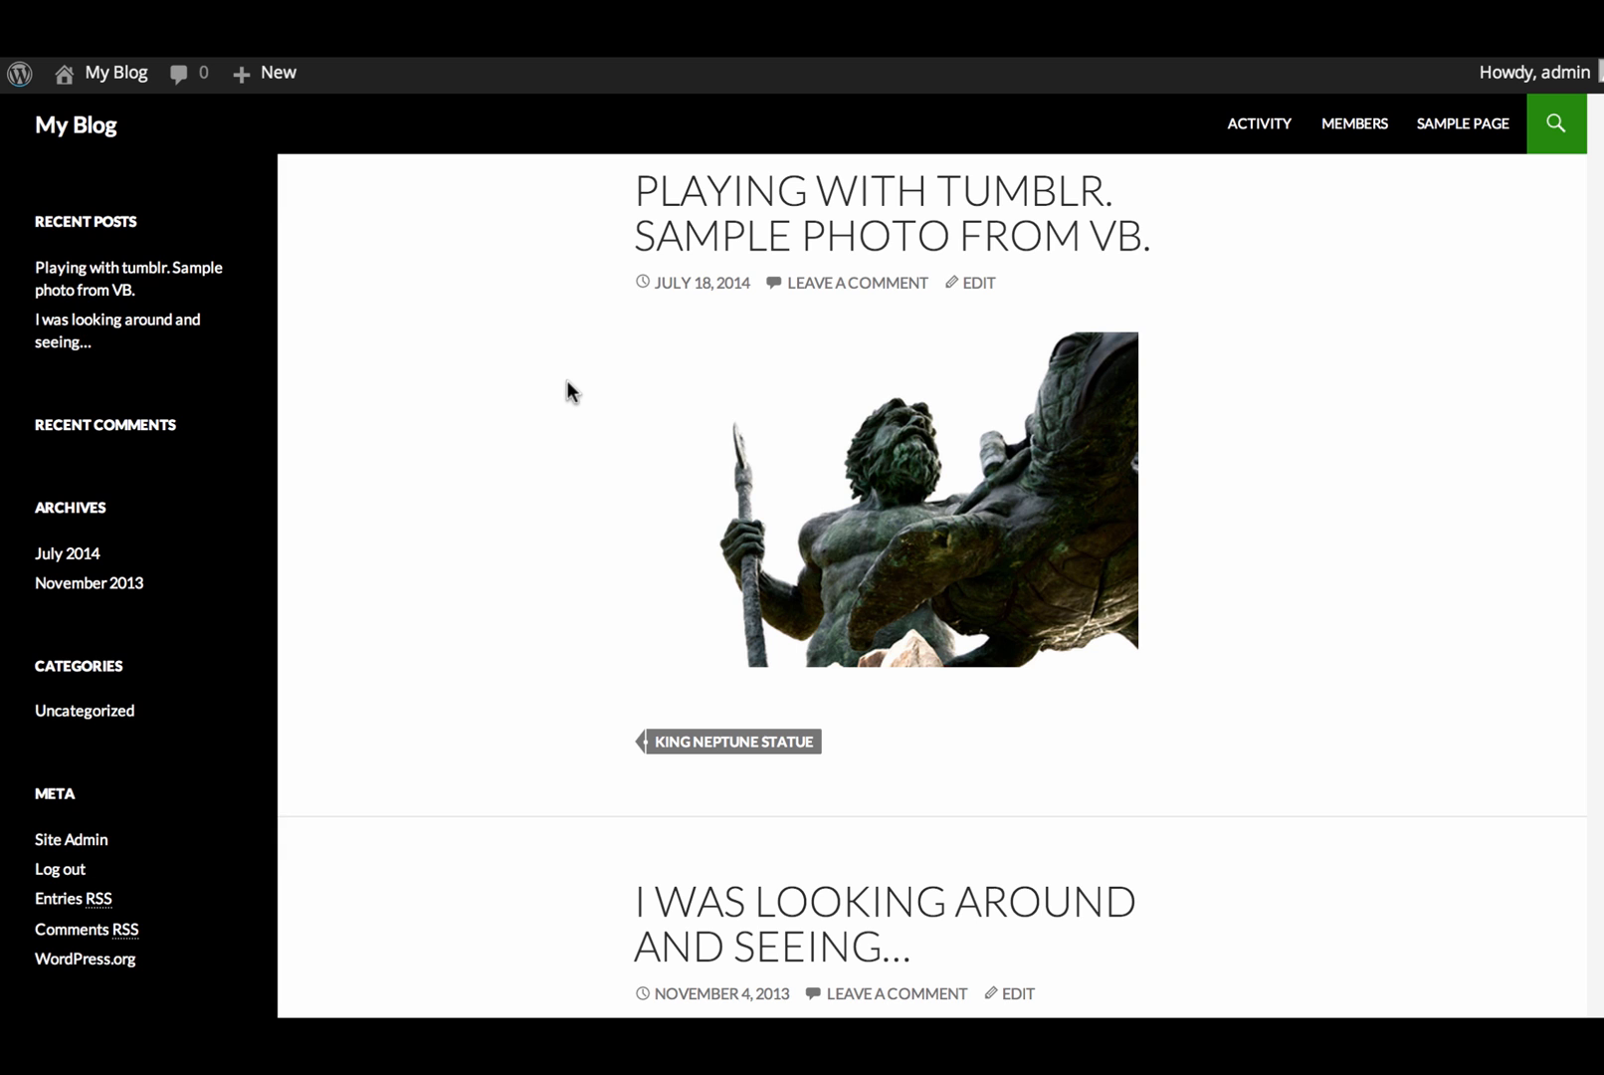
# Scroll the front page to view the imported King Neptune statue post.
pyautogui.scroll(-3)
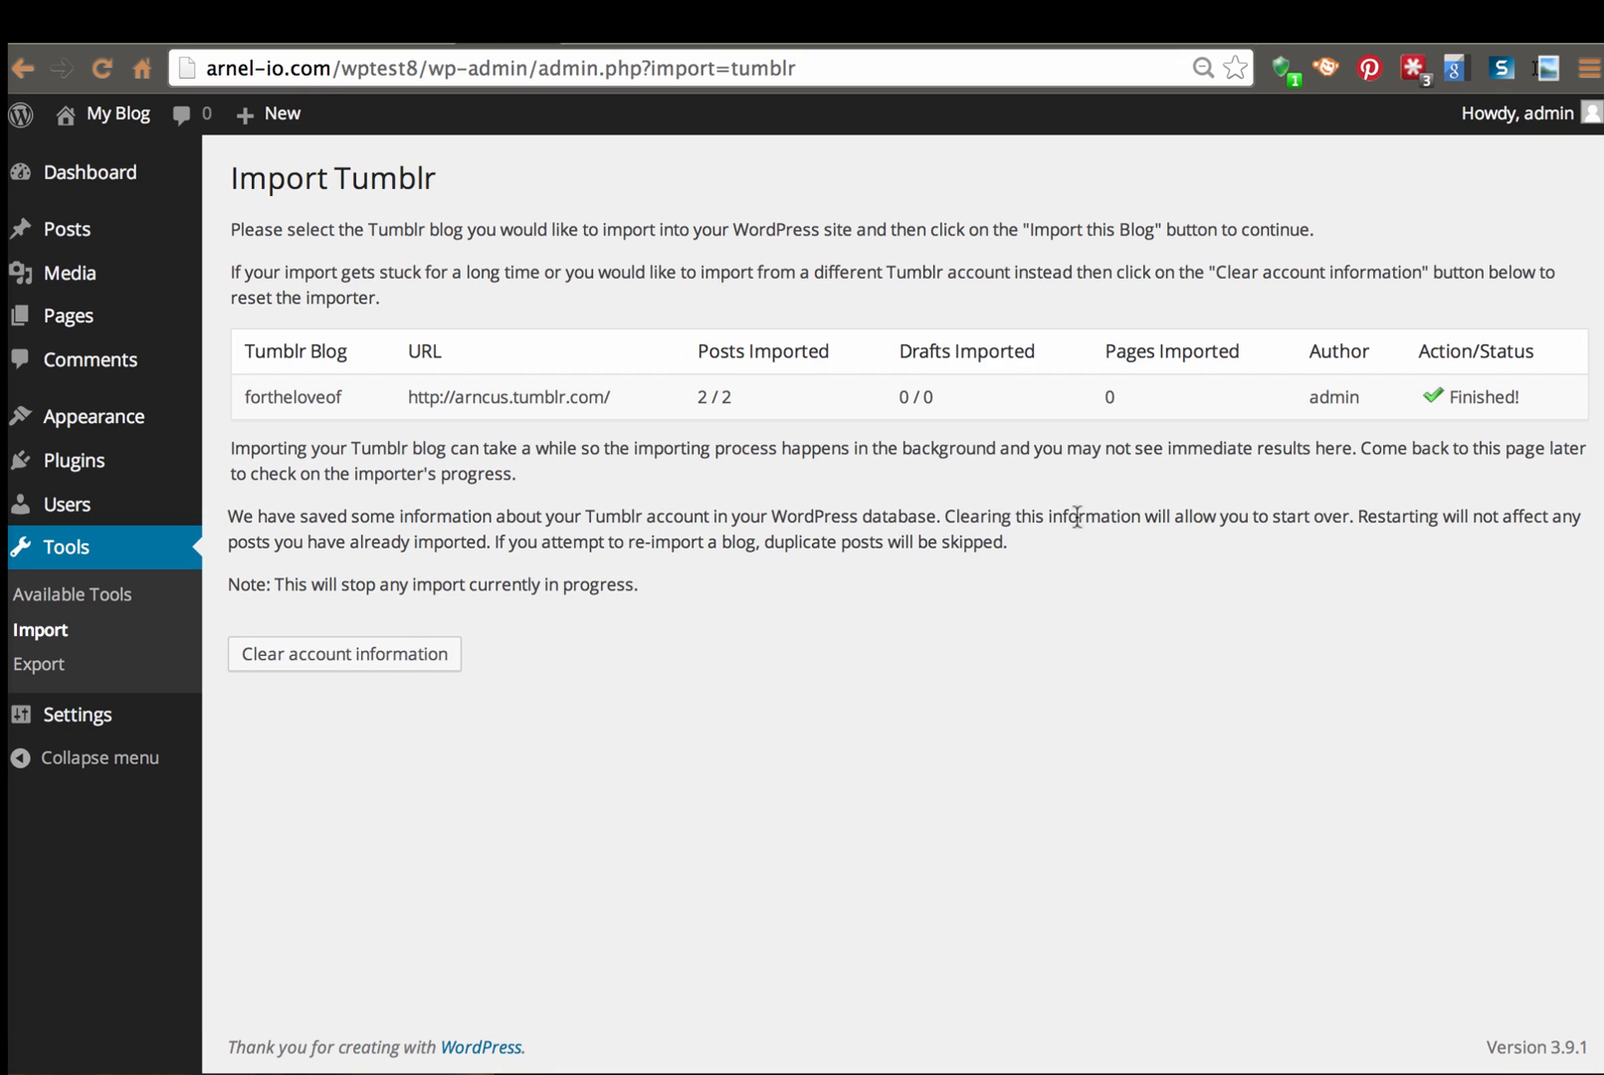
pyautogui.moveTo(997, 497)
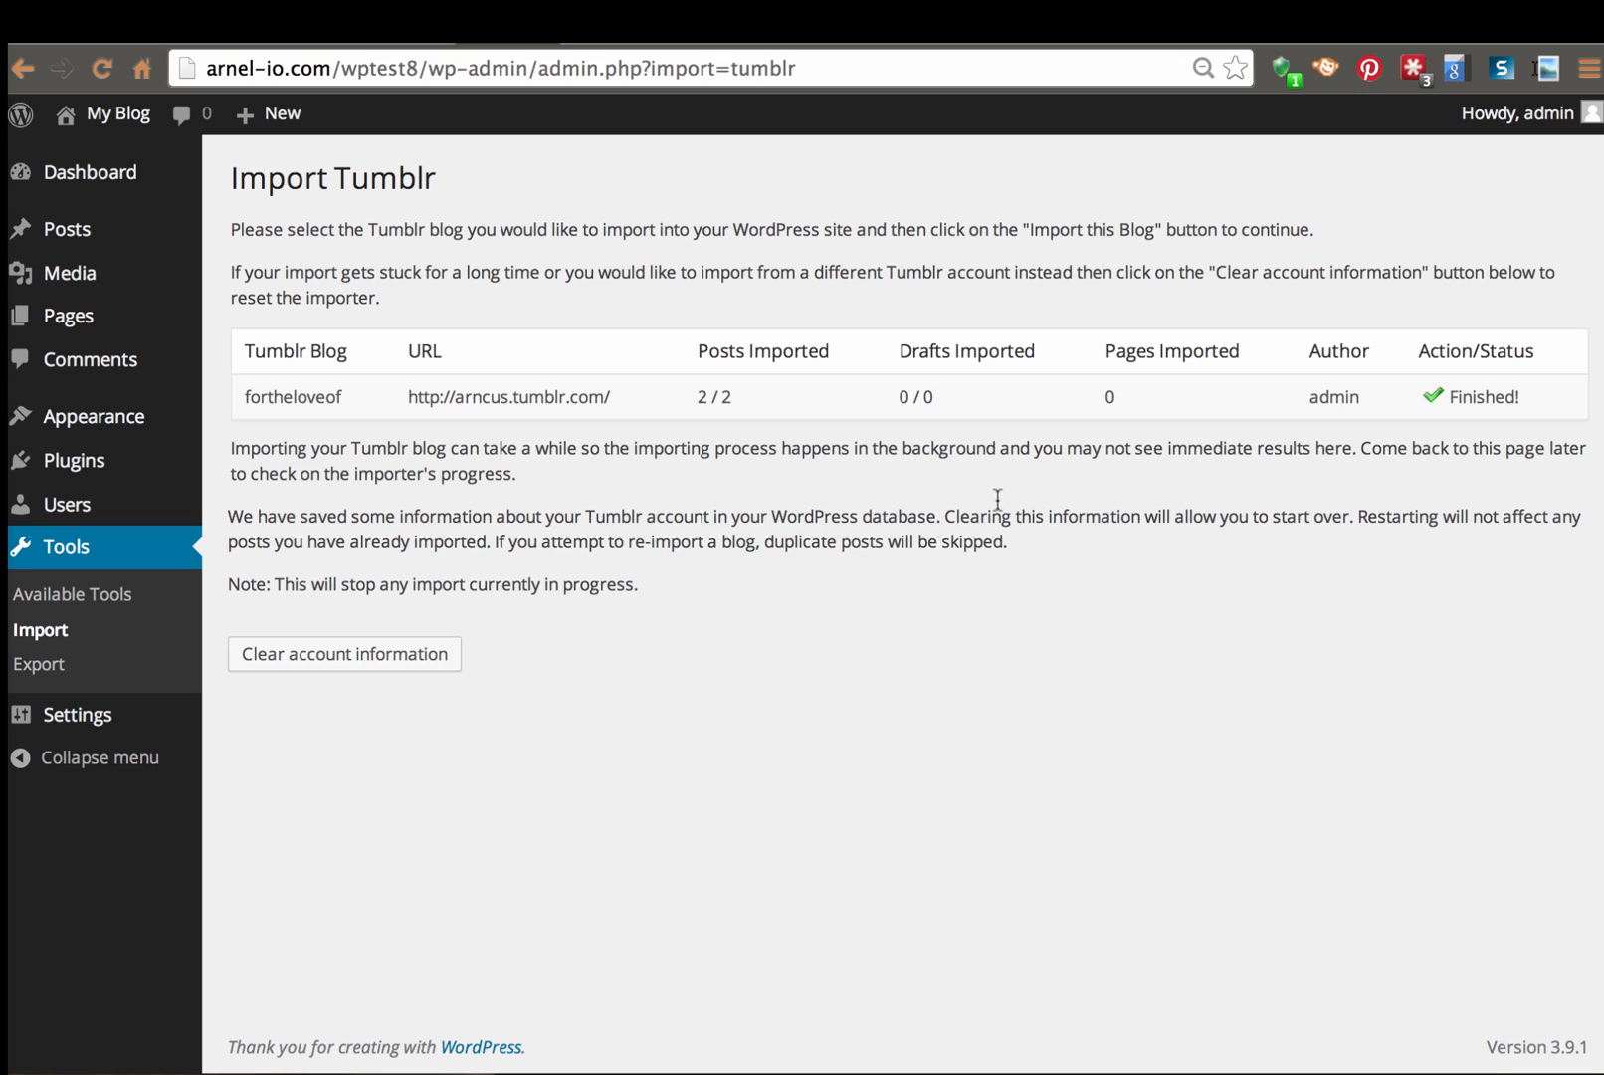
pyautogui.moveTo(663, 495)
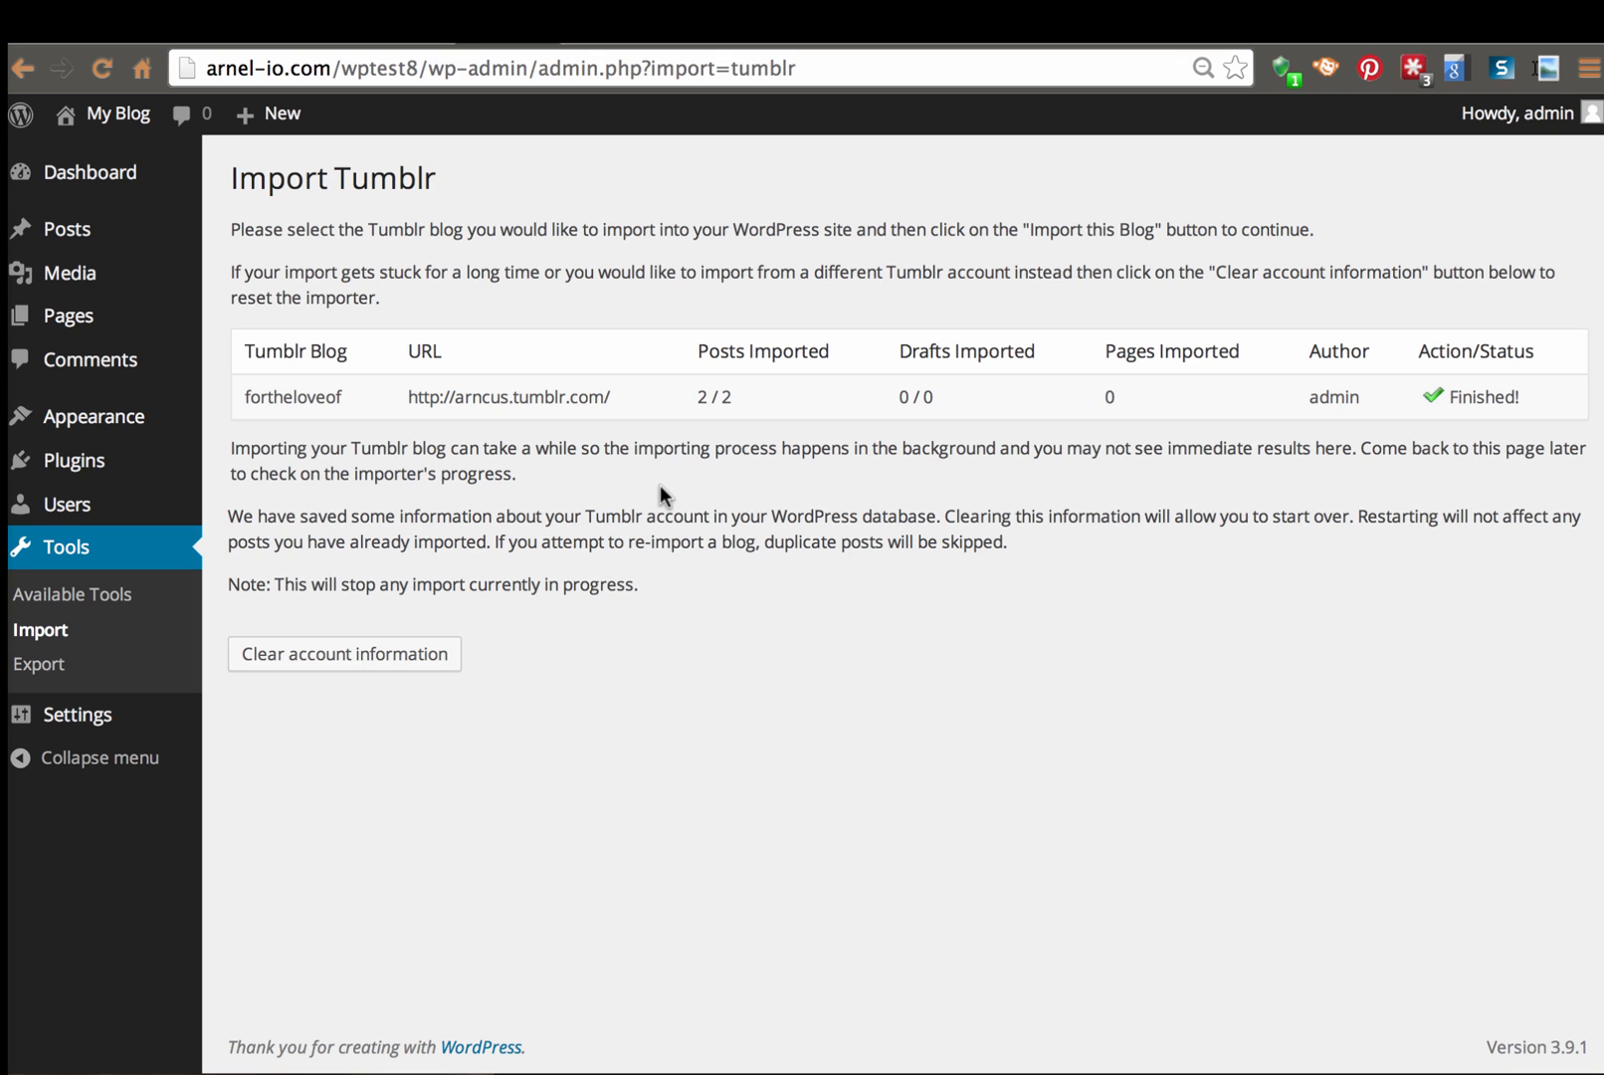